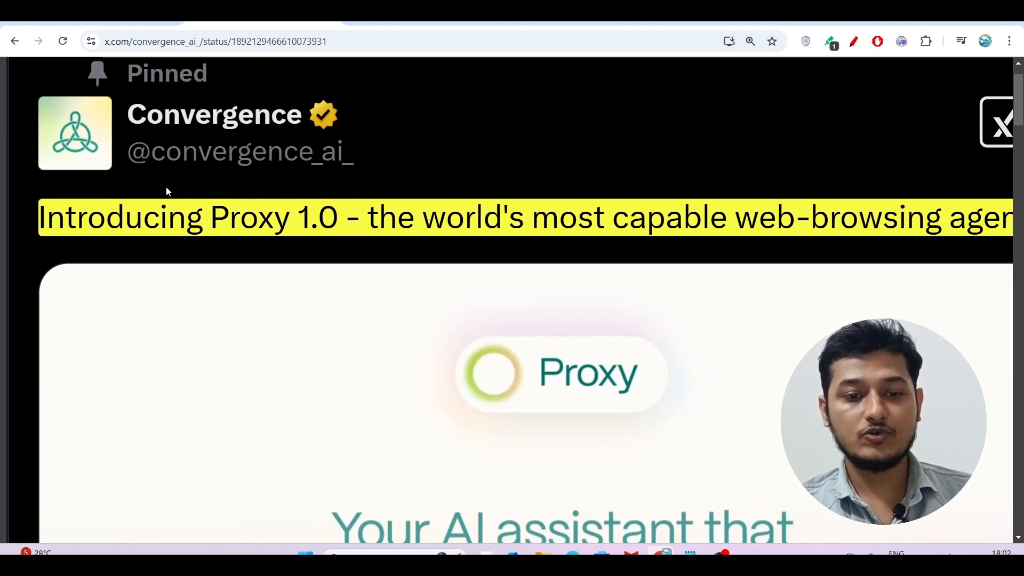
{"action": "mouse_move", "coordinate": [559, 167]}
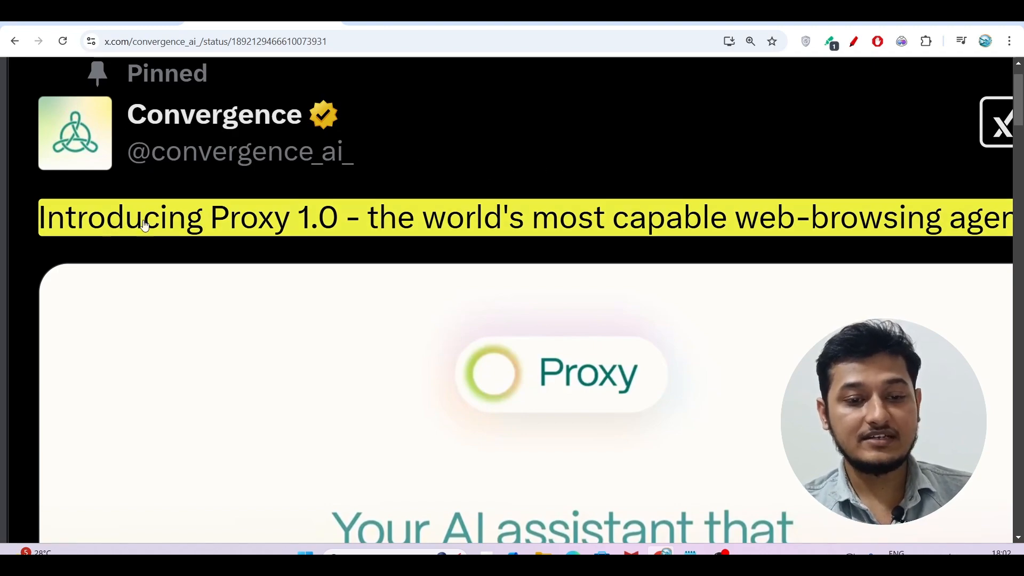
{"action": "mouse_move", "coordinate": [402, 234]}
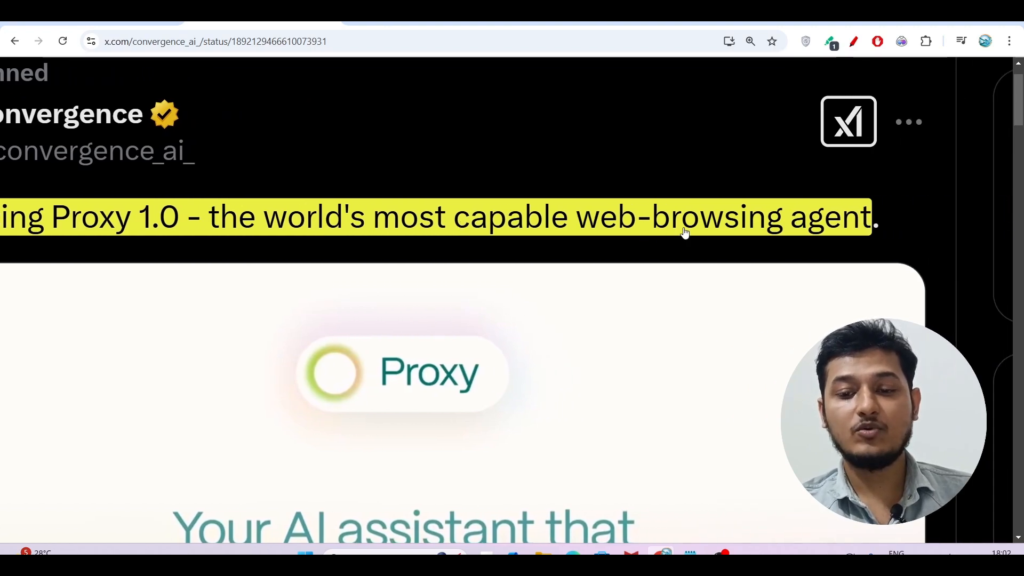
{"action": "mouse_move", "coordinate": [443, 186]}
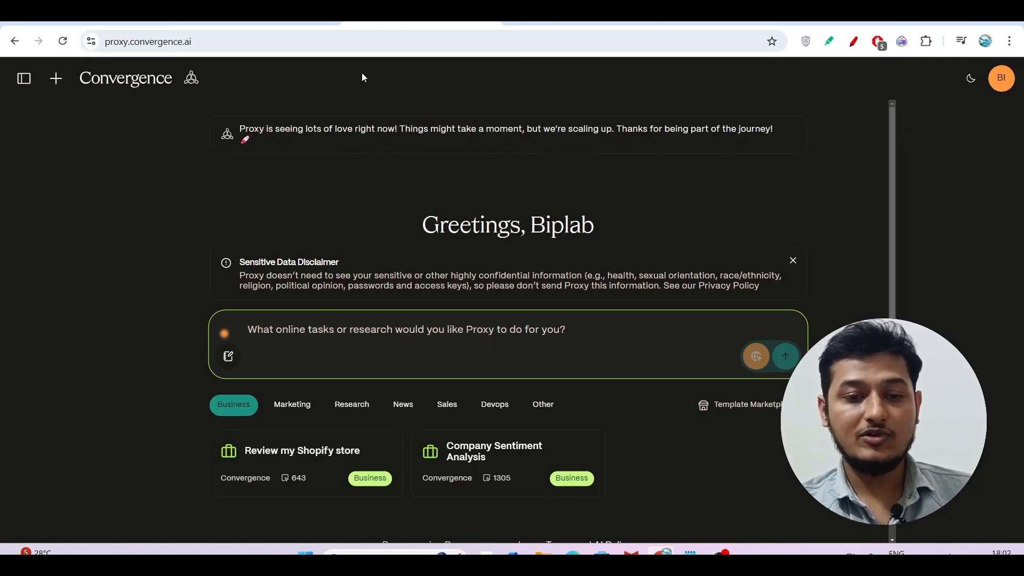
{"action": "mouse_move", "coordinate": [63, 266]}
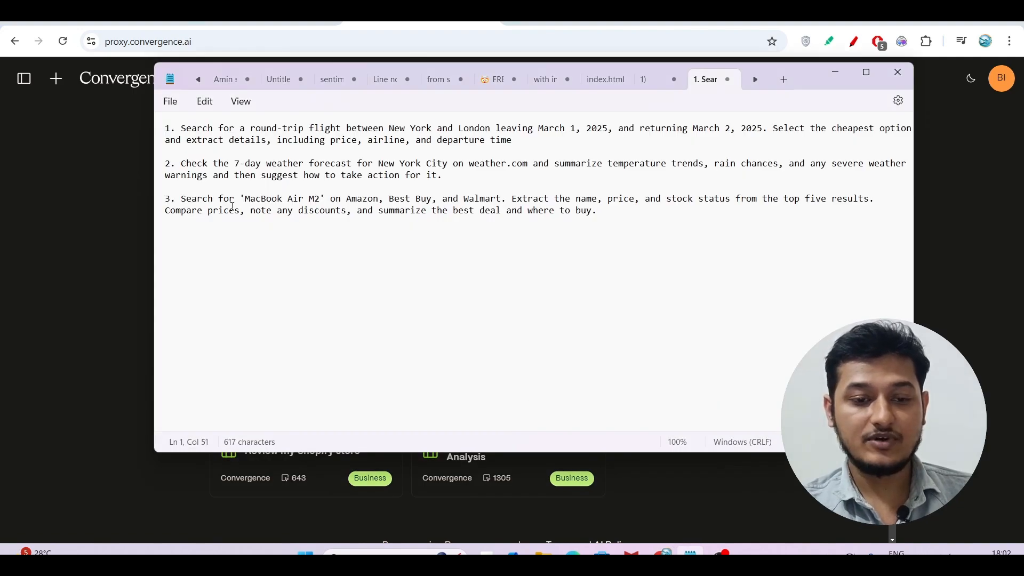
{"action": "mouse_move", "coordinate": [58, 243]}
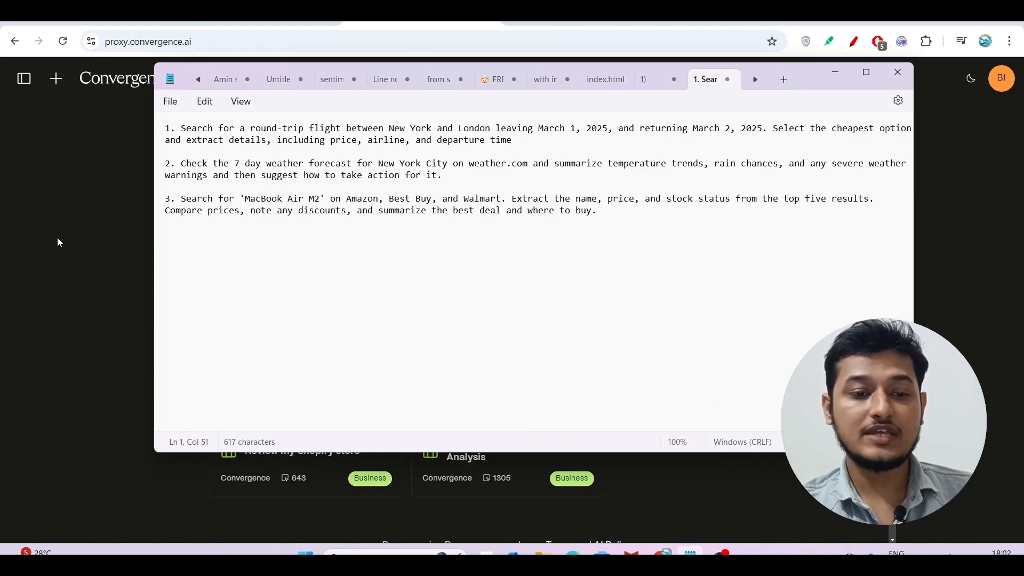
Bring the browser with the Proxy 1.0 announcement post back in front of the notes.
{"action": "left_click", "coordinate": [897, 71]}
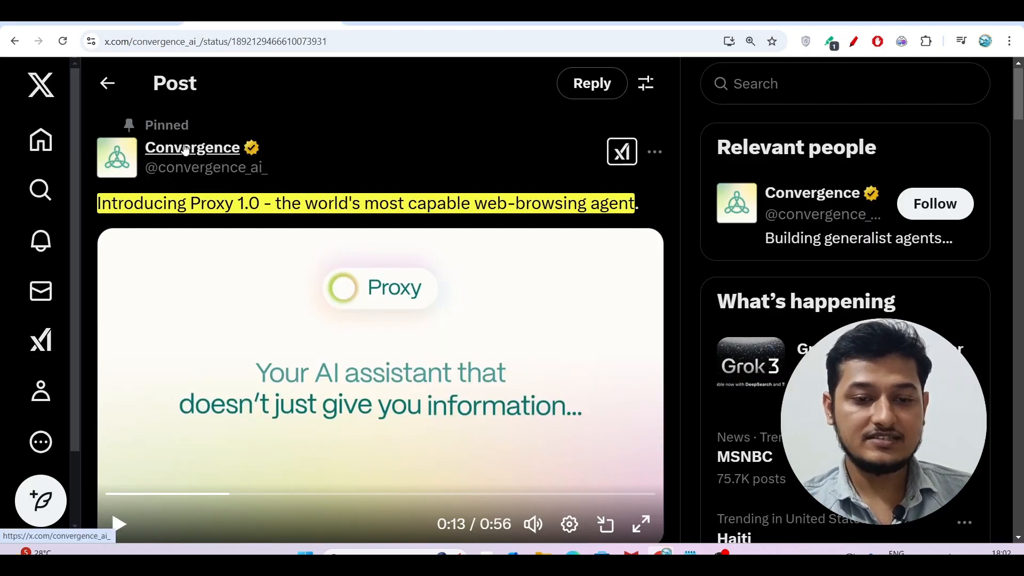
Scroll the thread past the video until the Capabilities and Integrations posts show.
{"action": "scroll", "scroll_direction": "down", "scroll_amount": 3}
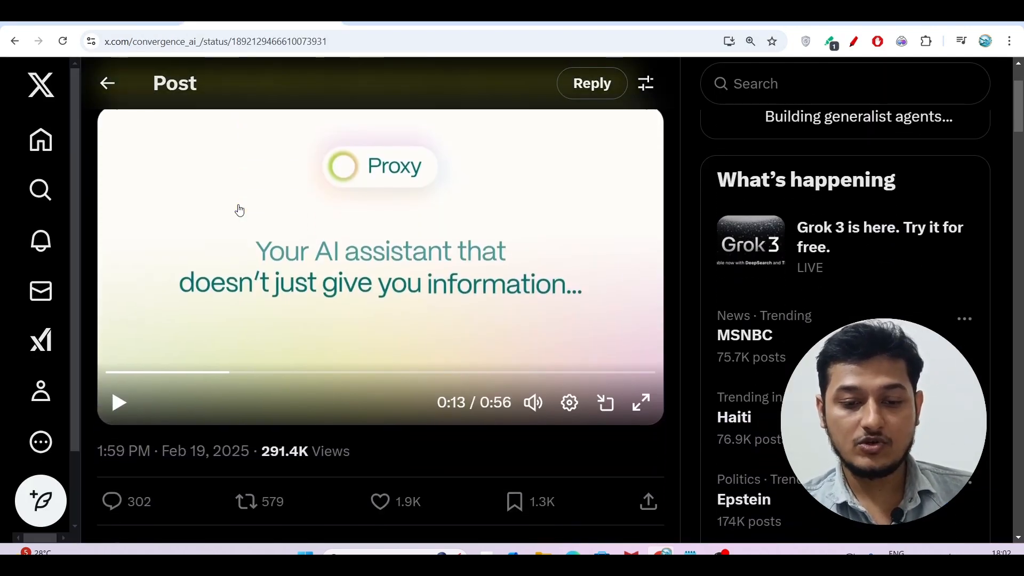
{"action": "scroll", "scroll_direction": "down", "scroll_amount": 3}
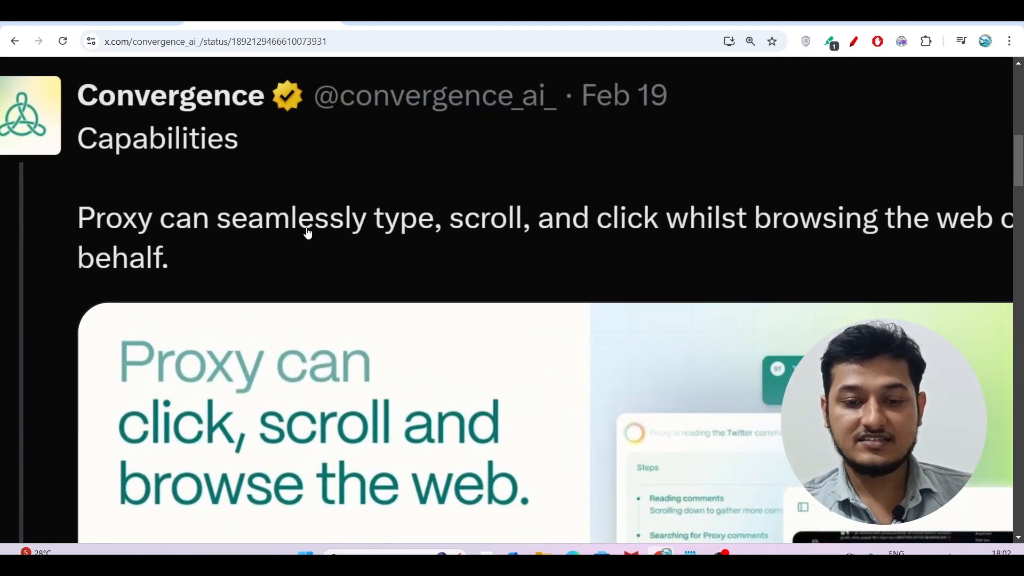
{"action": "mouse_move", "coordinate": [652, 240]}
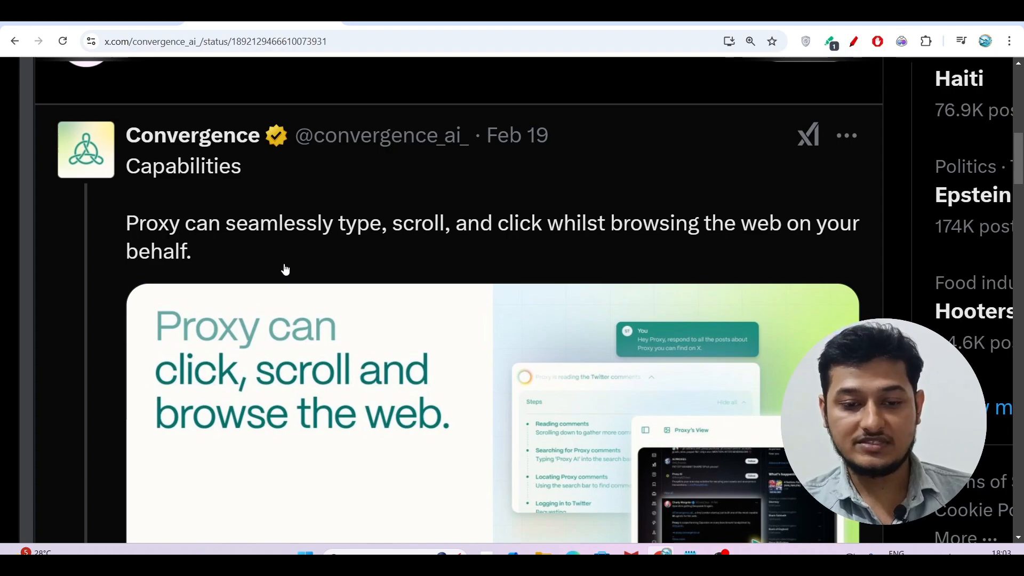
{"action": "scroll", "scroll_direction": "down", "scroll_amount": 3}
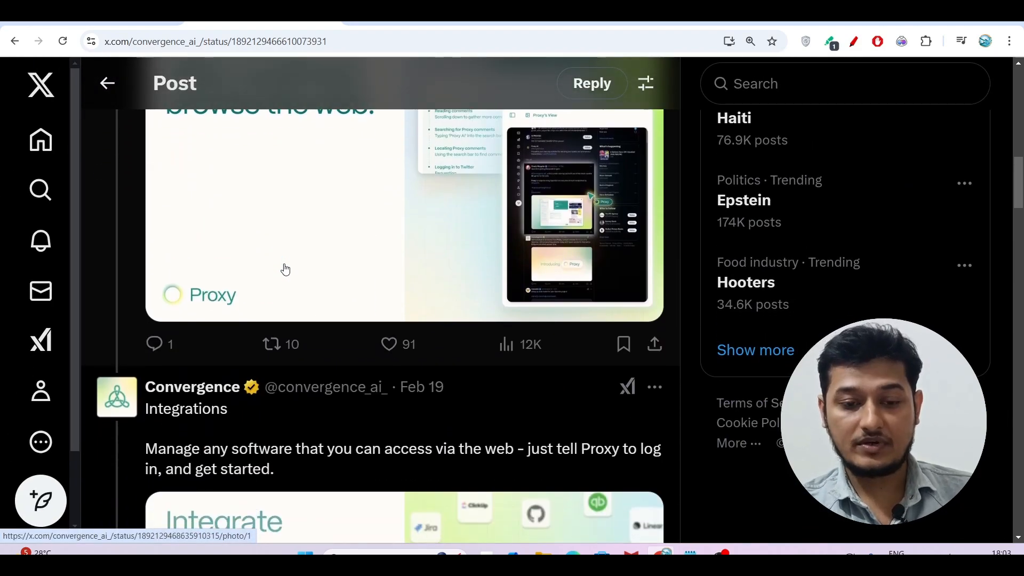
{"action": "scroll", "scroll_direction": "down", "scroll_amount": 3}
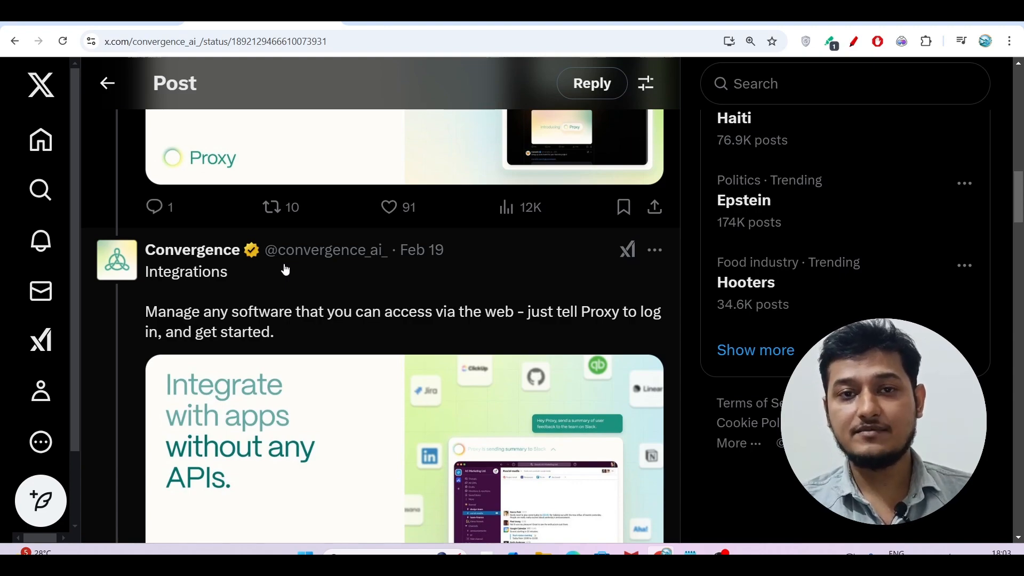
{"action": "mouse_move", "coordinate": [369, 190]}
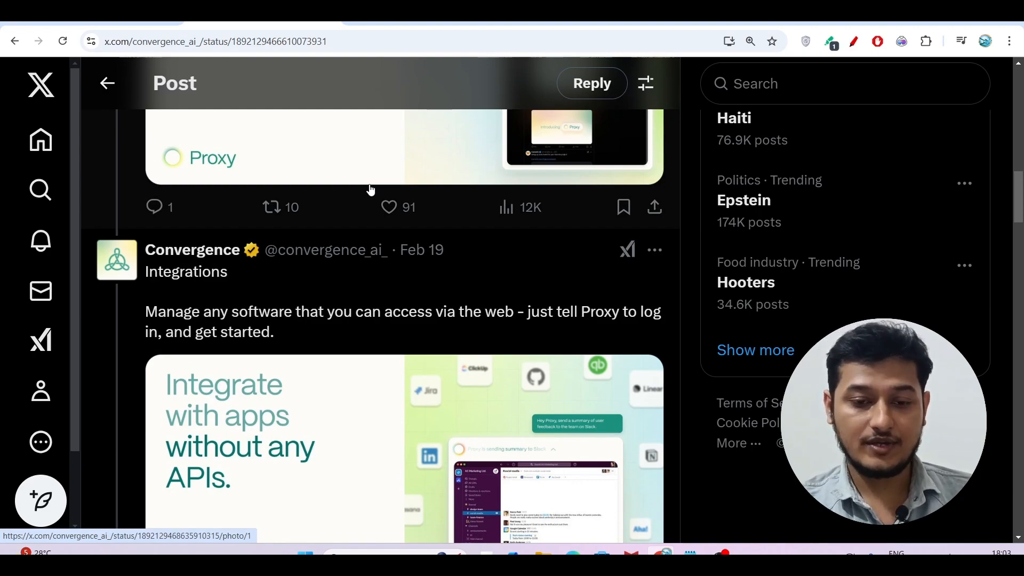
{"action": "scroll", "scroll_direction": "down", "scroll_amount": 3}
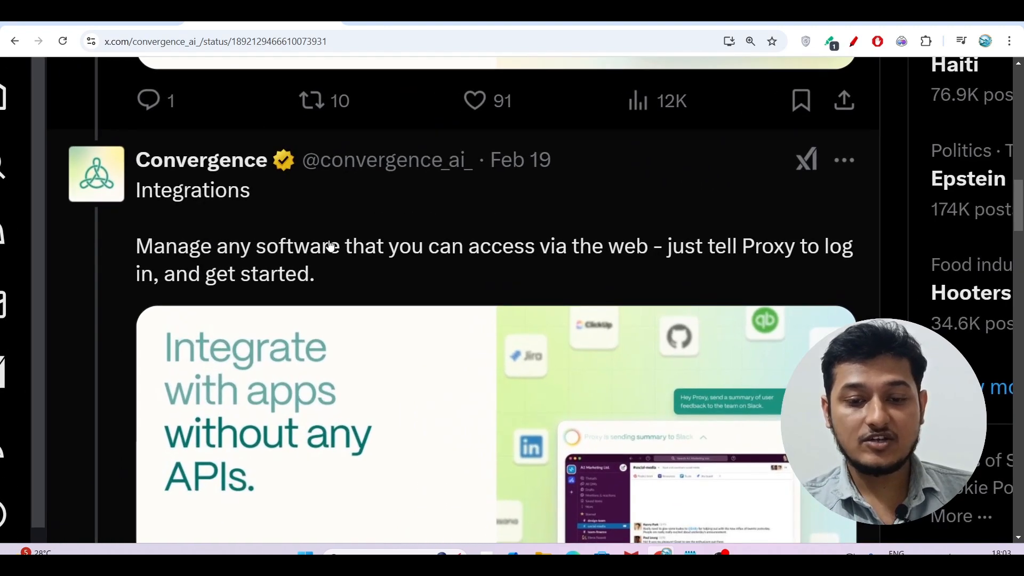
{"action": "mouse_move", "coordinate": [613, 251]}
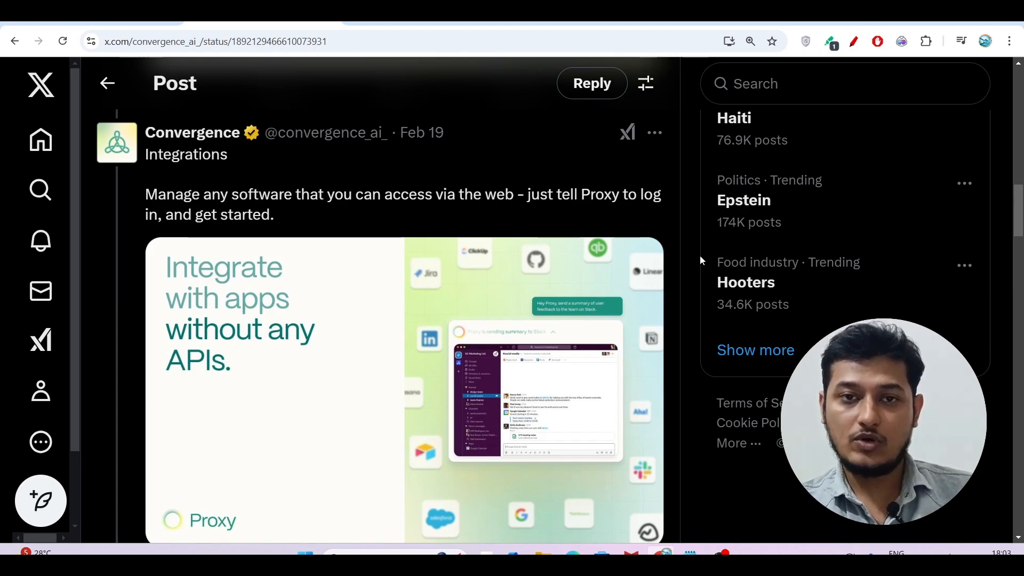
{"action": "scroll", "scroll_direction": "down", "scroll_amount": 3}
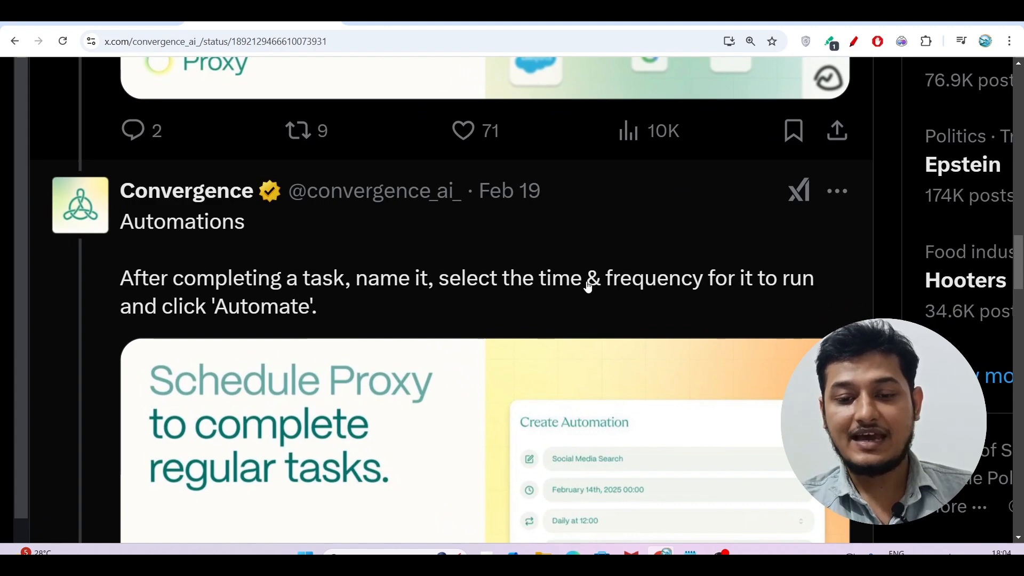
{"action": "mouse_move", "coordinate": [809, 287]}
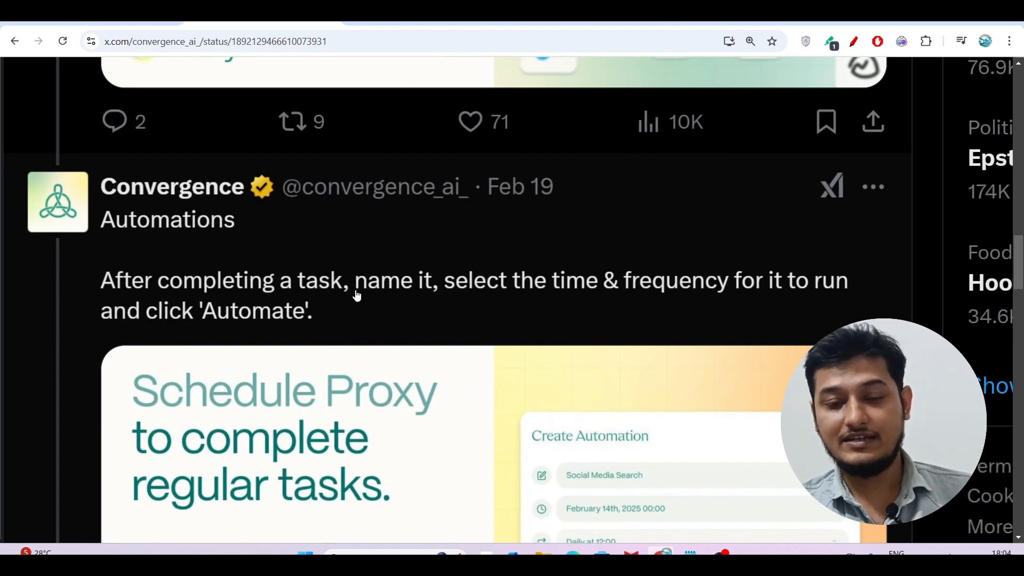
Reach the closing free-to-start post and follow its proxy.convergence.ai link to the Proxy home page.
{"action": "scroll", "scroll_direction": "down", "scroll_amount": 3}
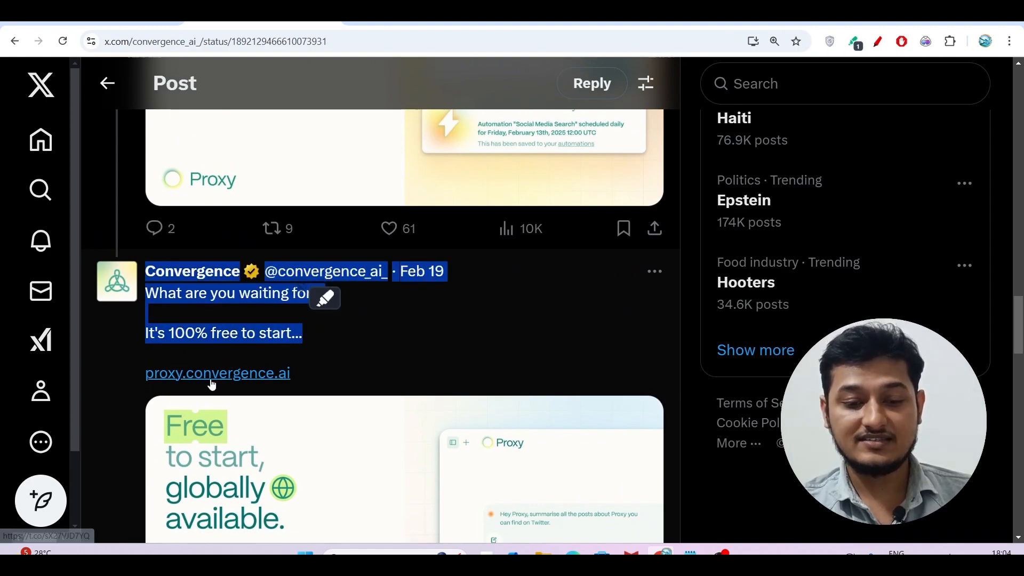
{"action": "mouse_move", "coordinate": [375, 393]}
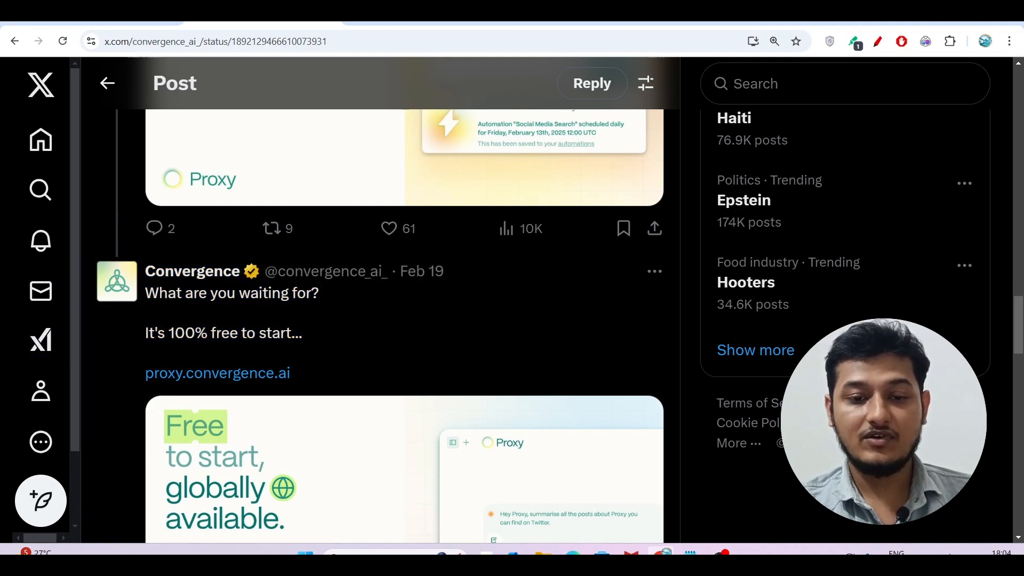
{"action": "left_click", "coordinate": [218, 374]}
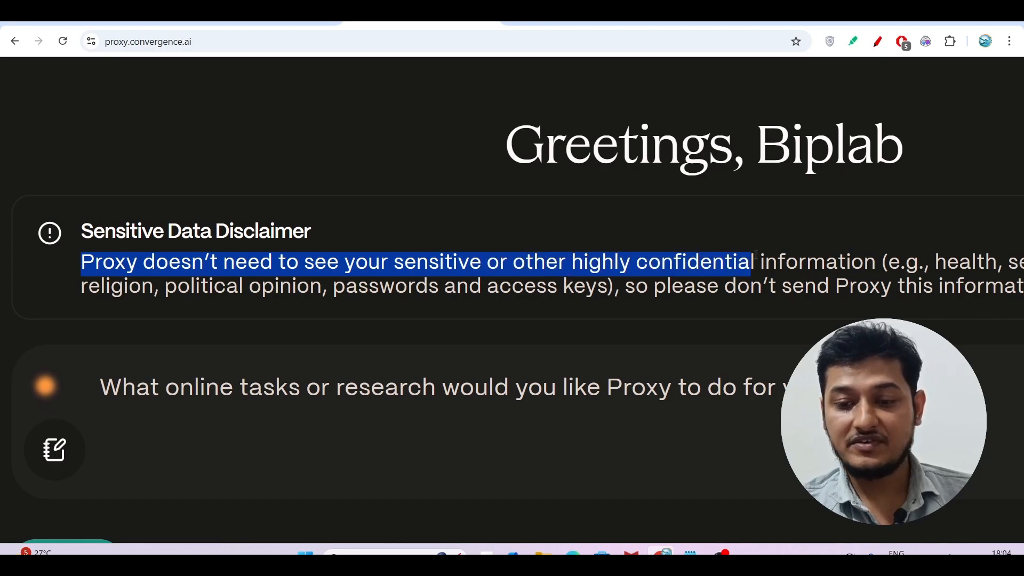
{"action": "scroll", "scroll_direction": "down", "scroll_amount": 3}
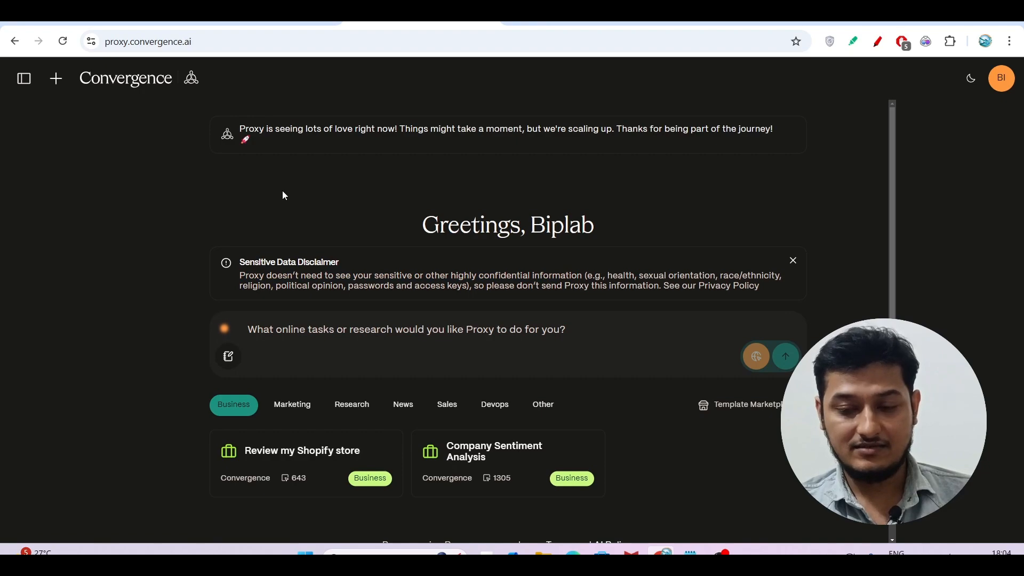
{"action": "mouse_move", "coordinate": [677, 508]}
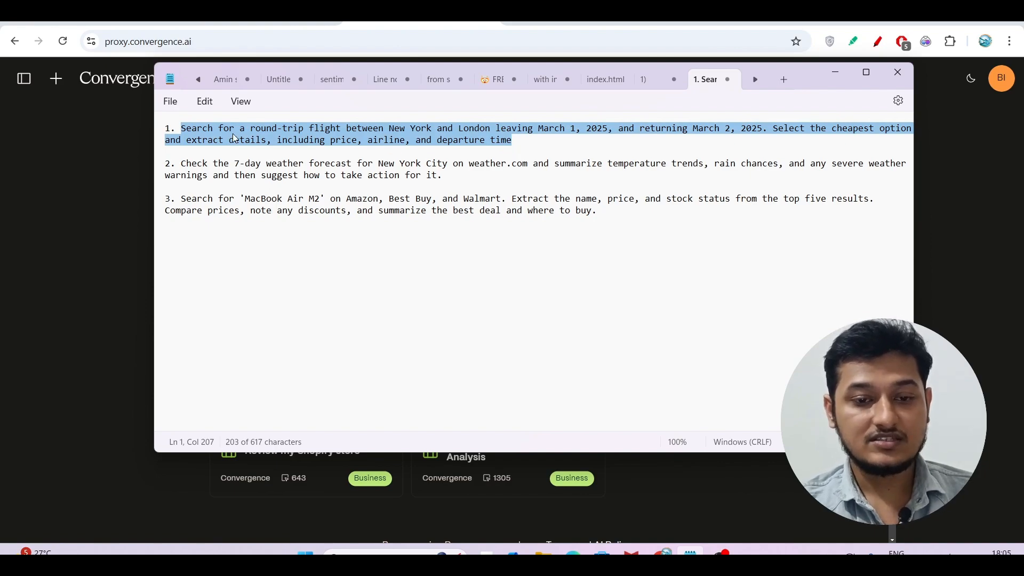
Highlight the first prompt, the New York–London round-trip flight search, in the Notepad task list.
{"action": "left_click", "coordinate": [235, 128]}
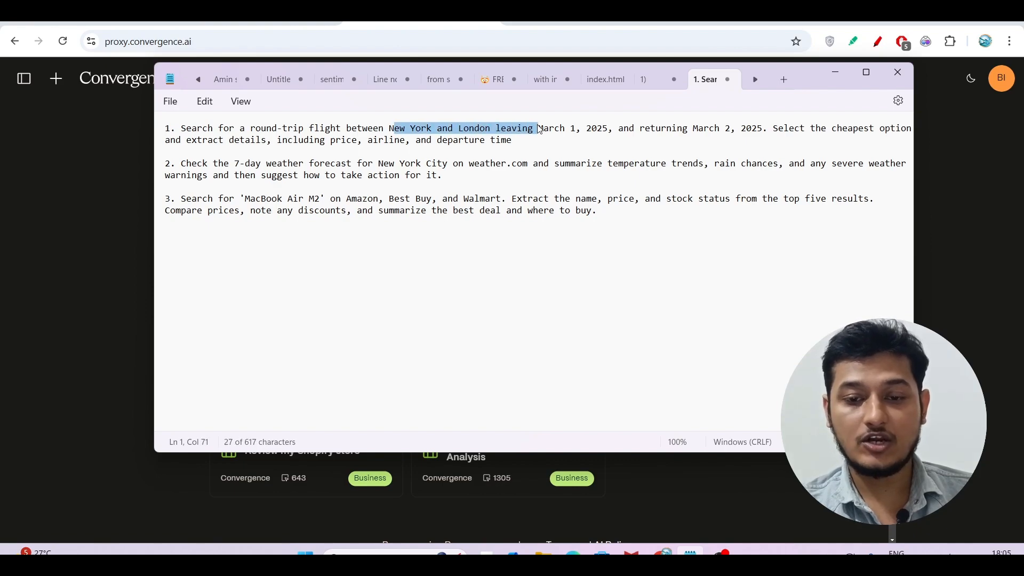
{"action": "left_click", "coordinate": [571, 128]}
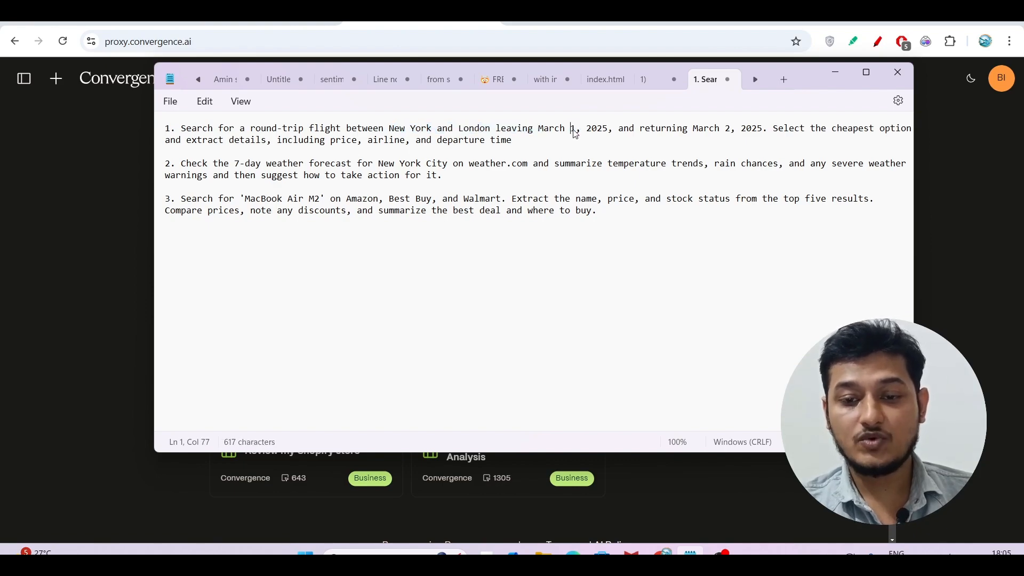
{"action": "left_click", "coordinate": [704, 128]}
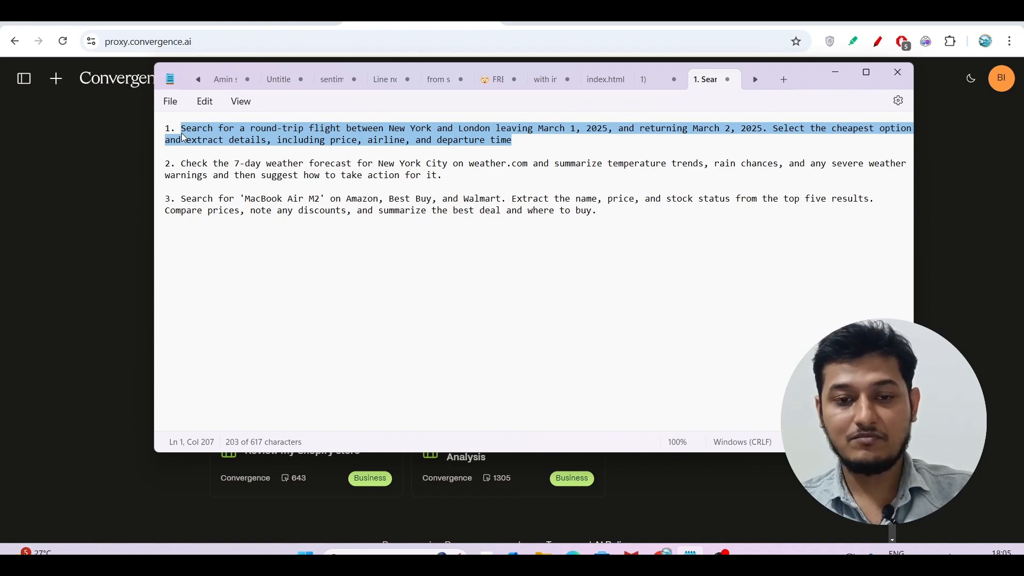
{"action": "mouse_move", "coordinate": [77, 226]}
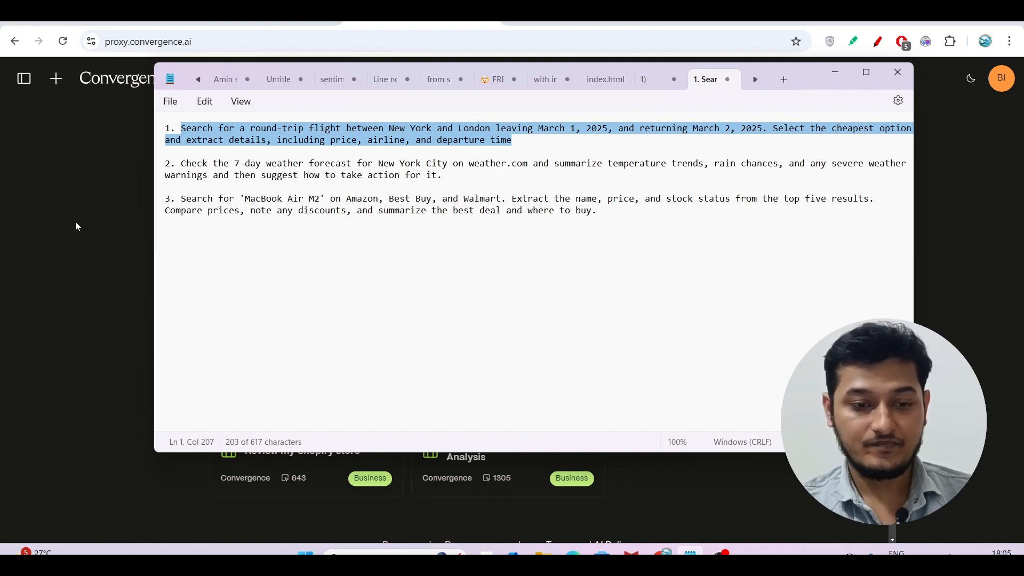
Give Proxy the round-trip New York–London flight search leaving March 1, 2025 and send it.
{"action": "left_click", "coordinate": [897, 72]}
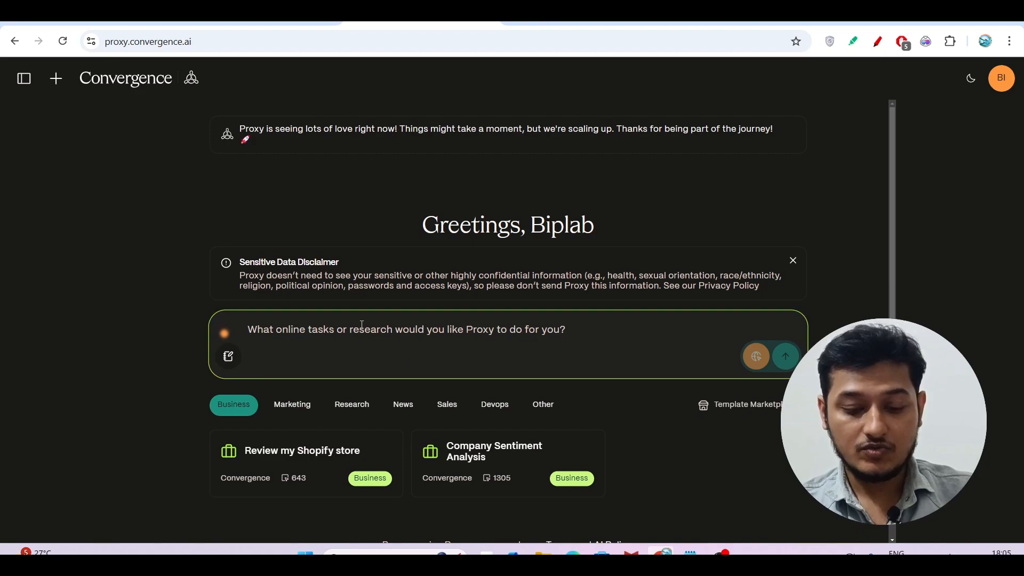
{"action": "type", "text": "Search for a round-trip flight between New York and London leaving March 1, 2025, and returning March 2, 2025. Select the cheapest option and extract details, including price, airline, and departure time"}
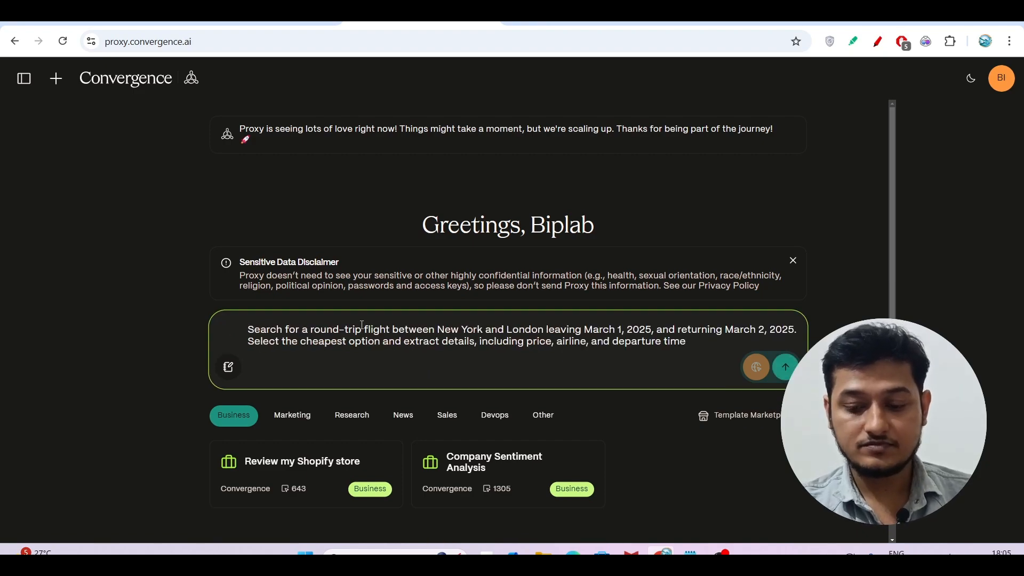
{"action": "left_click", "coordinate": [784, 366]}
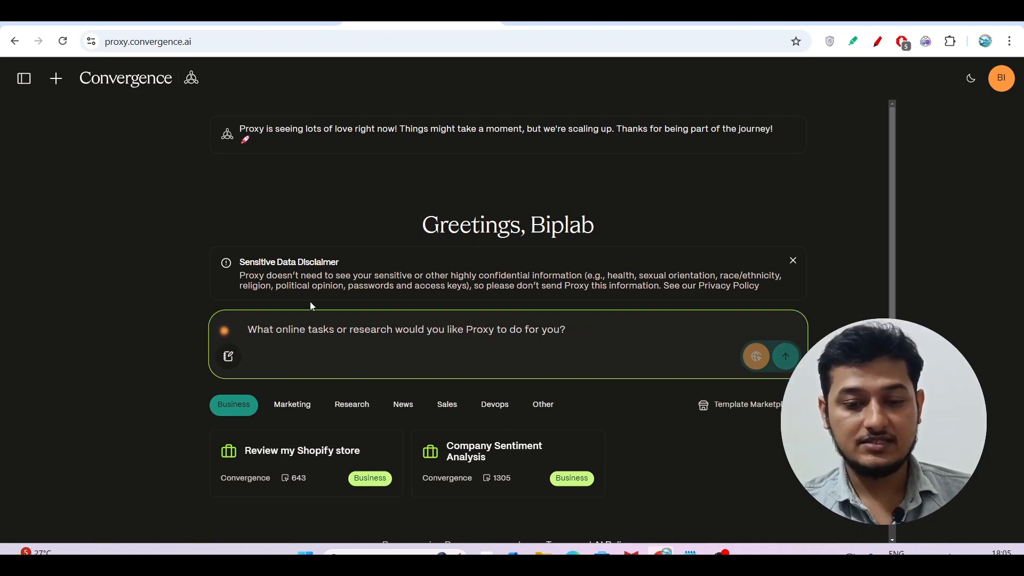
{"action": "left_click", "coordinate": [785, 356]}
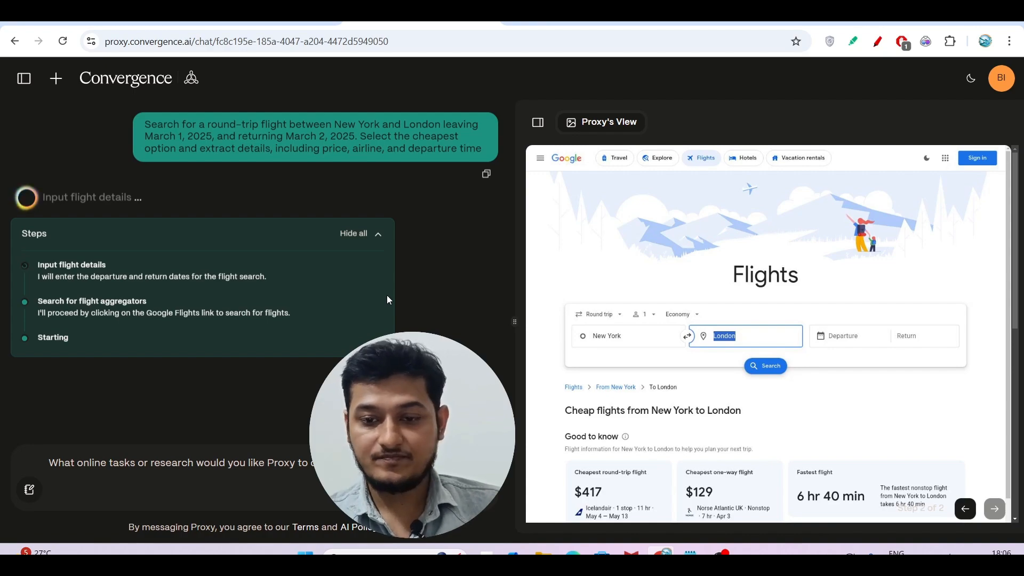
Watch Proxy fill Google Flights with New York to London and a first March 2 departure date.
{"action": "left_click", "coordinate": [849, 336]}
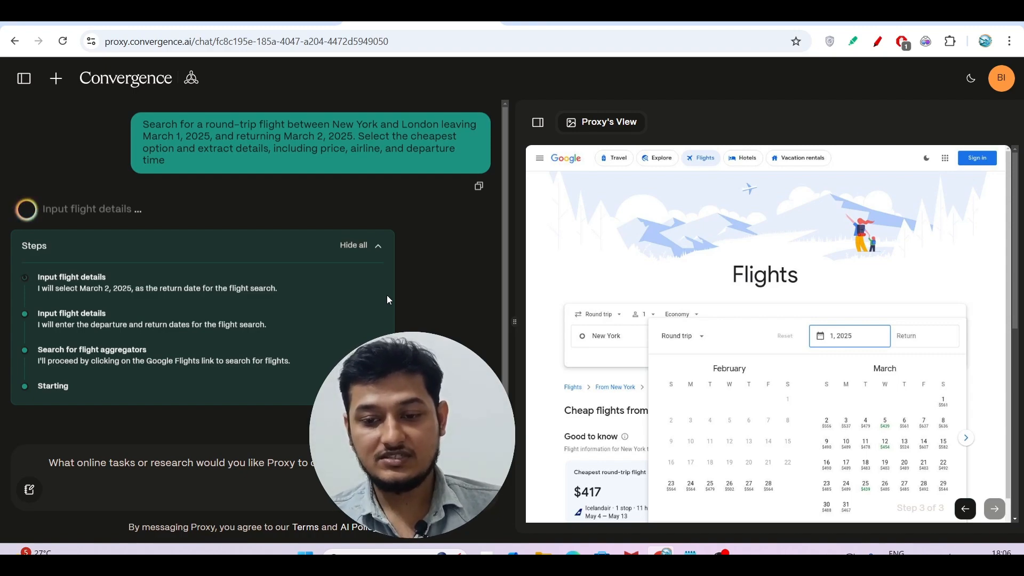
{"action": "left_click", "coordinate": [826, 422]}
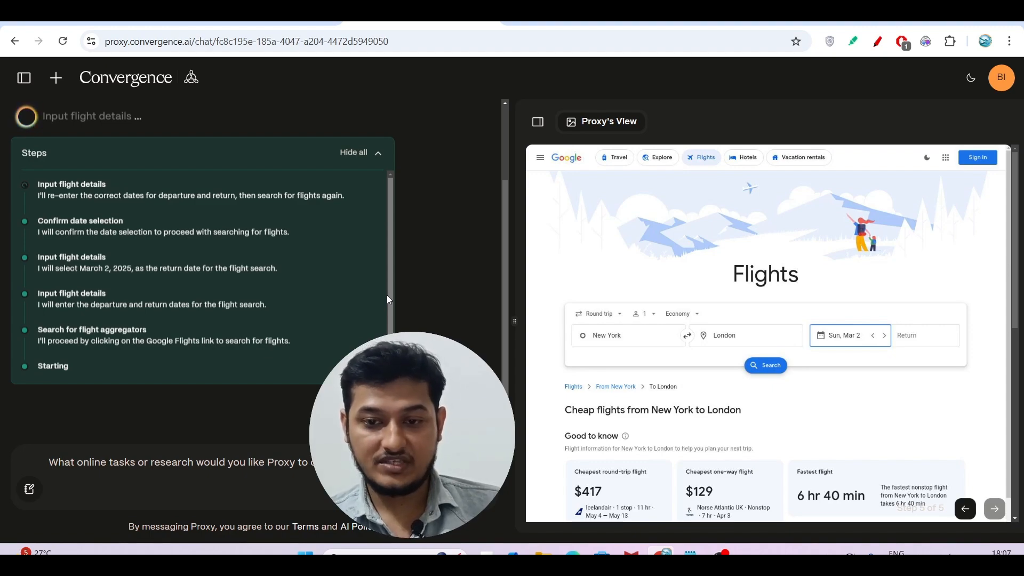
Follow Proxy as it corrects the departure to Saturday, March 1 and moves on to searching flights.
{"action": "left_click", "coordinate": [843, 335]}
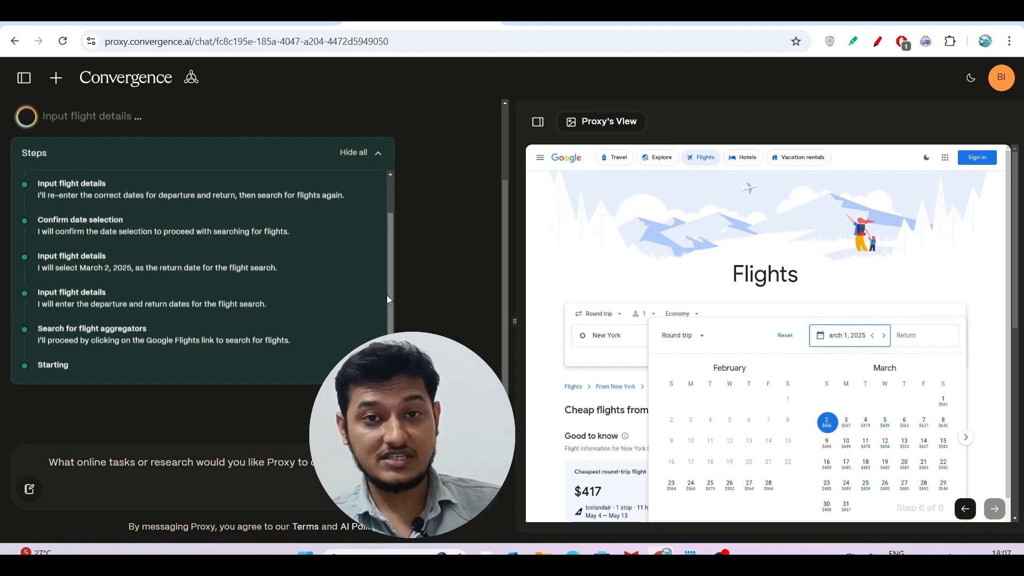
{"action": "left_click", "coordinate": [943, 400]}
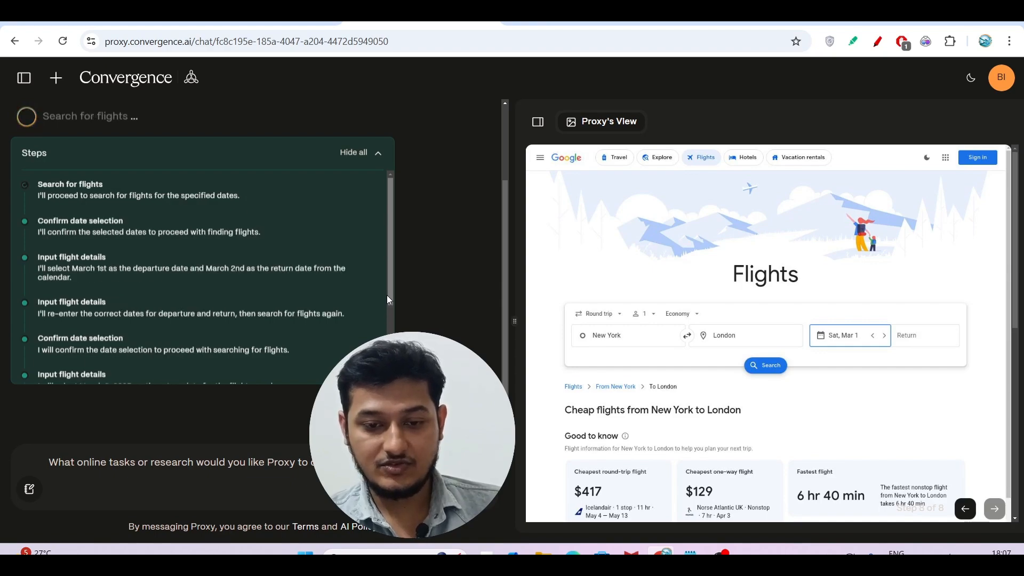
{"action": "scroll", "scroll_direction": "down", "scroll_amount": 3}
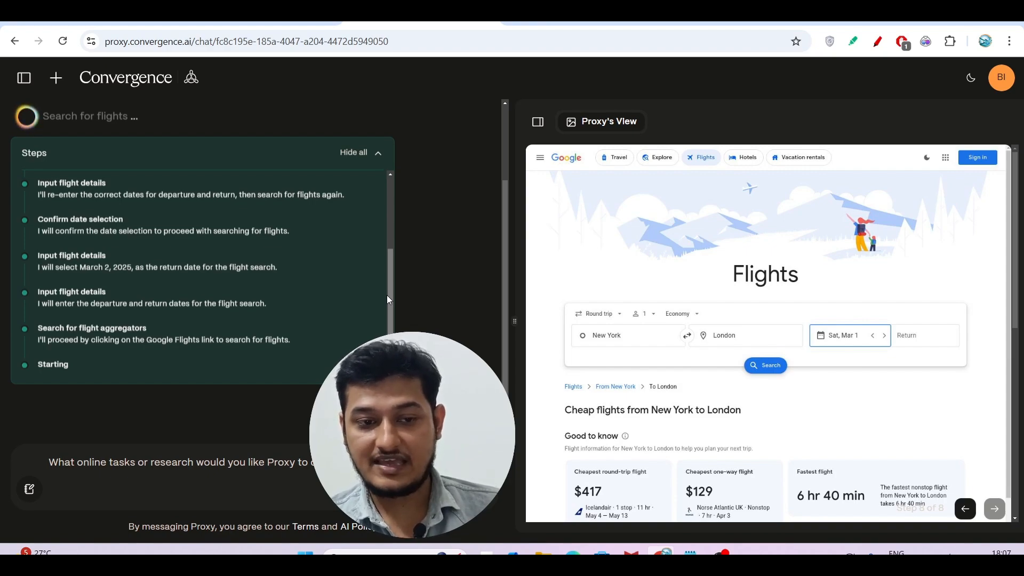
Follow Proxy's review of the $416.27 New York–London round trip summary on Kiwi.com.
{"action": "left_click", "coordinate": [842, 335]}
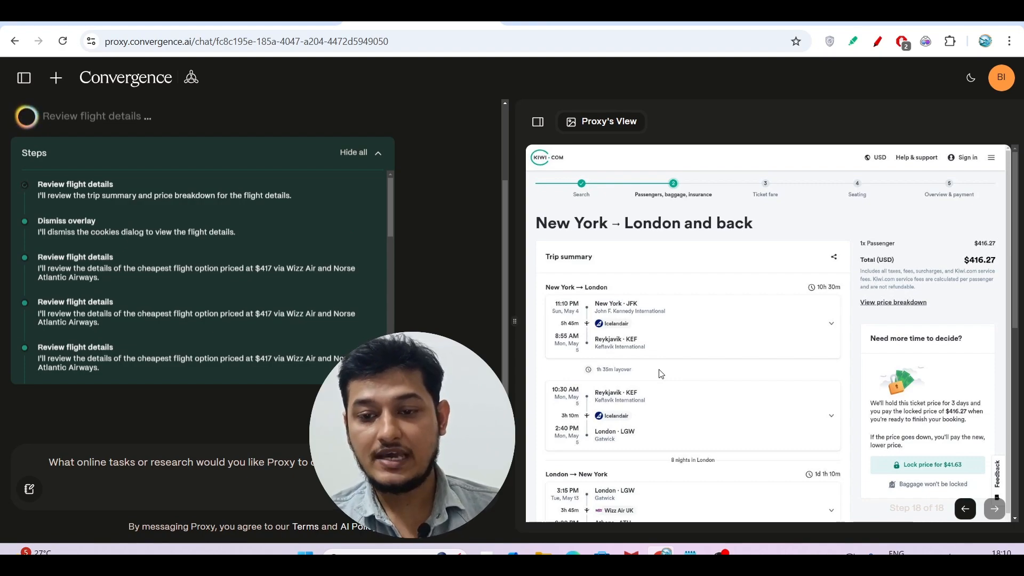
{"action": "left_click", "coordinate": [894, 301]}
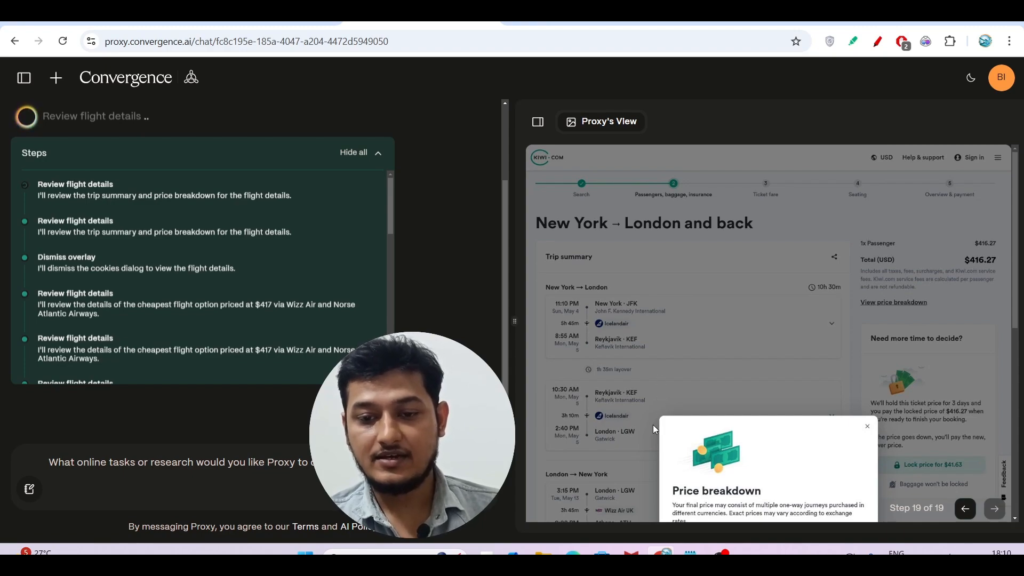
{"action": "mouse_move", "coordinate": [895, 201]}
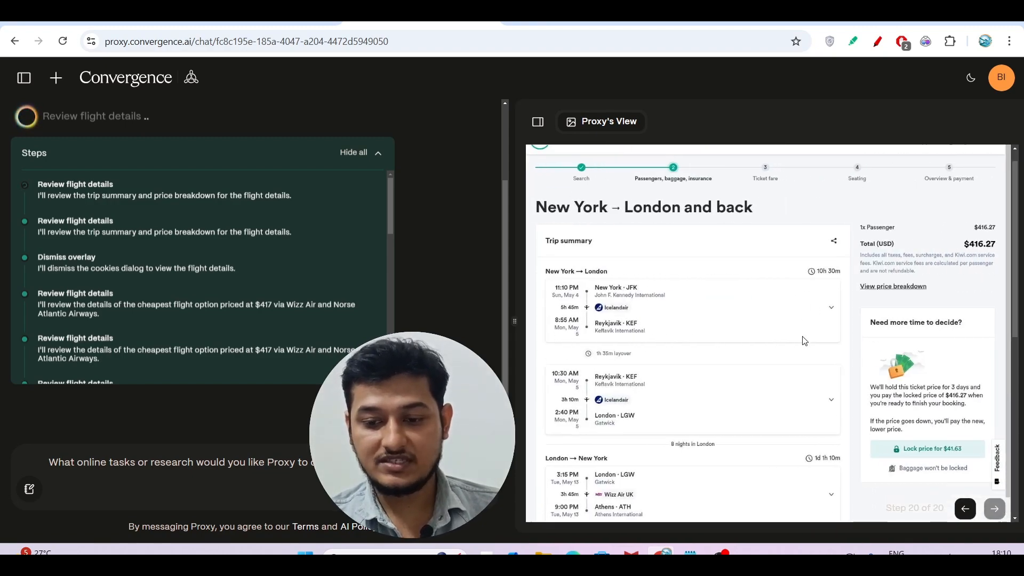
{"action": "scroll", "scroll_direction": "down", "scroll_amount": 3}
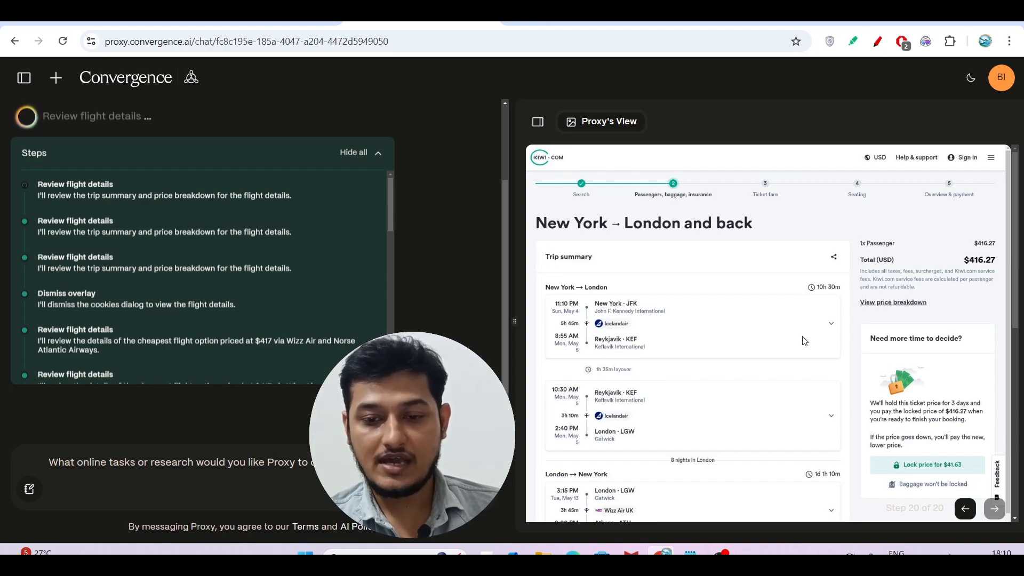
{"action": "mouse_move", "coordinate": [695, 390]}
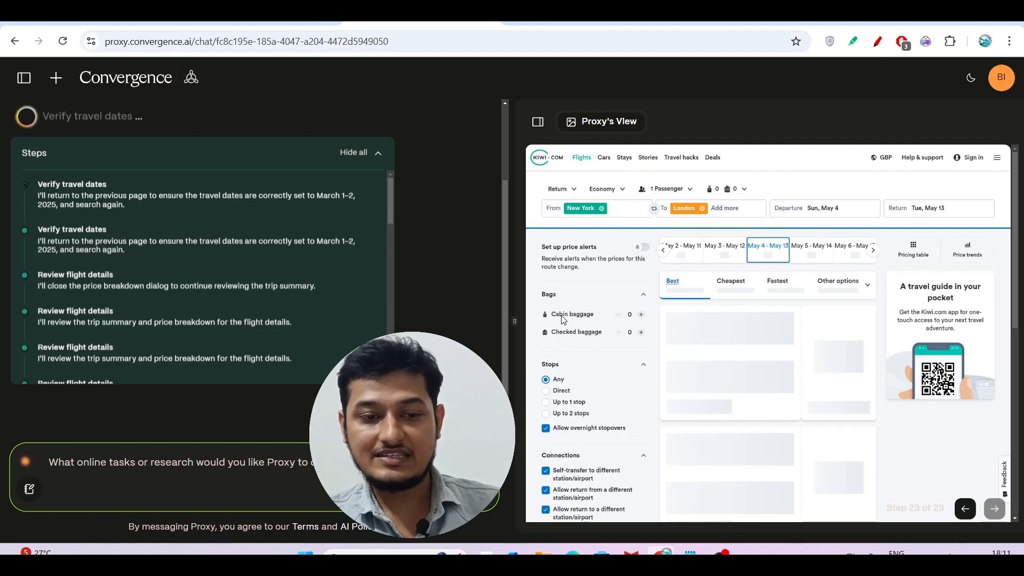
{"action": "mouse_move", "coordinate": [55, 78]}
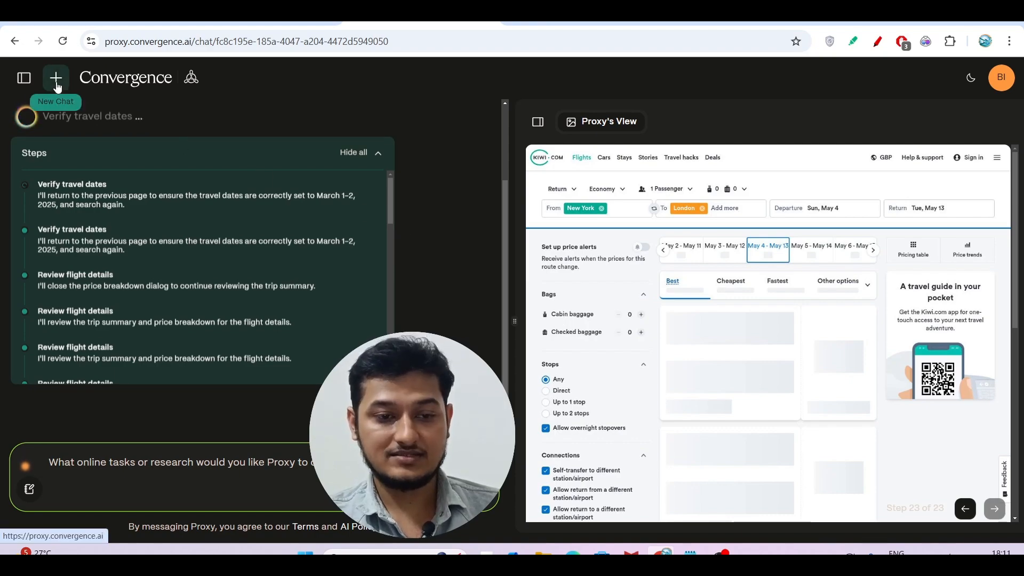
Start a fresh Proxy chat and bring over the New York City 7-day weather forecast prompt from Notepad.
{"action": "left_click", "coordinate": [55, 77]}
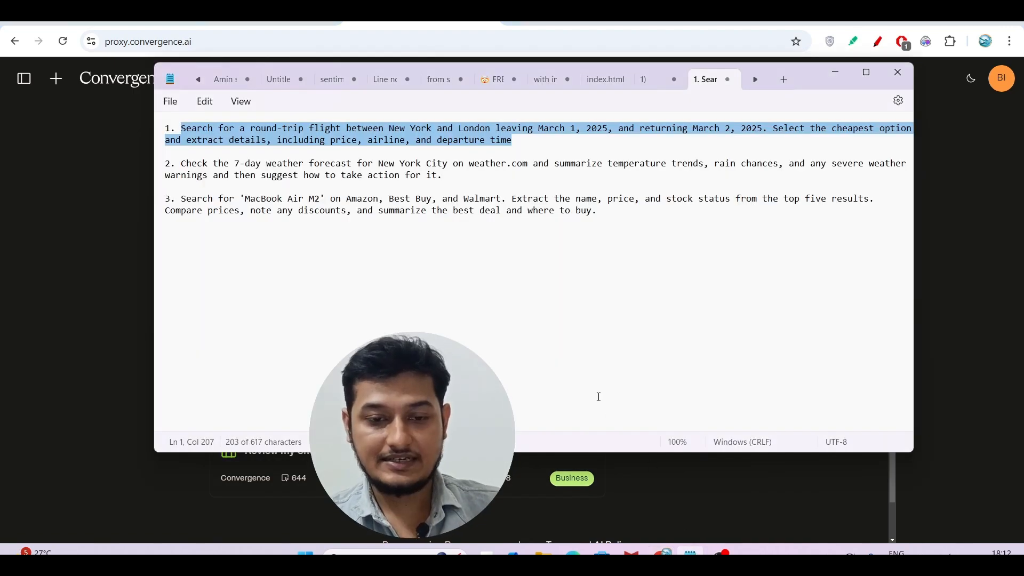
{"action": "left_click", "coordinate": [440, 174]}
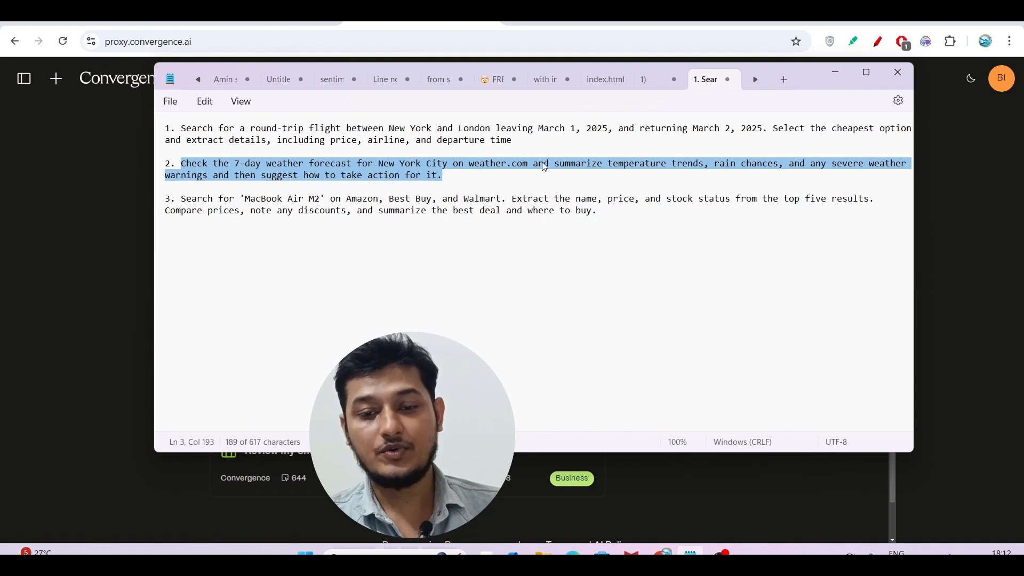
{"action": "mouse_move", "coordinate": [725, 171]}
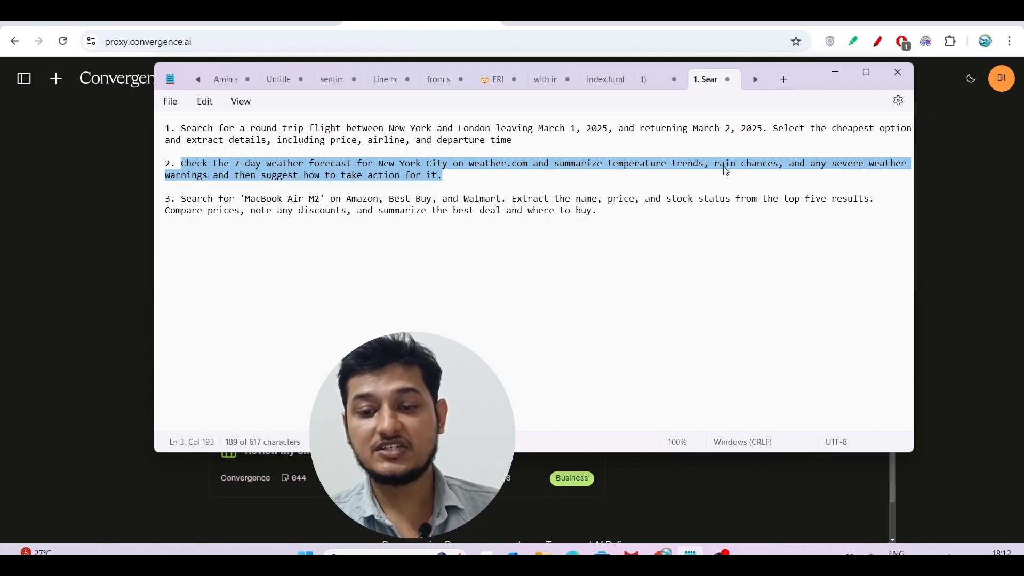
{"action": "mouse_move", "coordinate": [757, 173]}
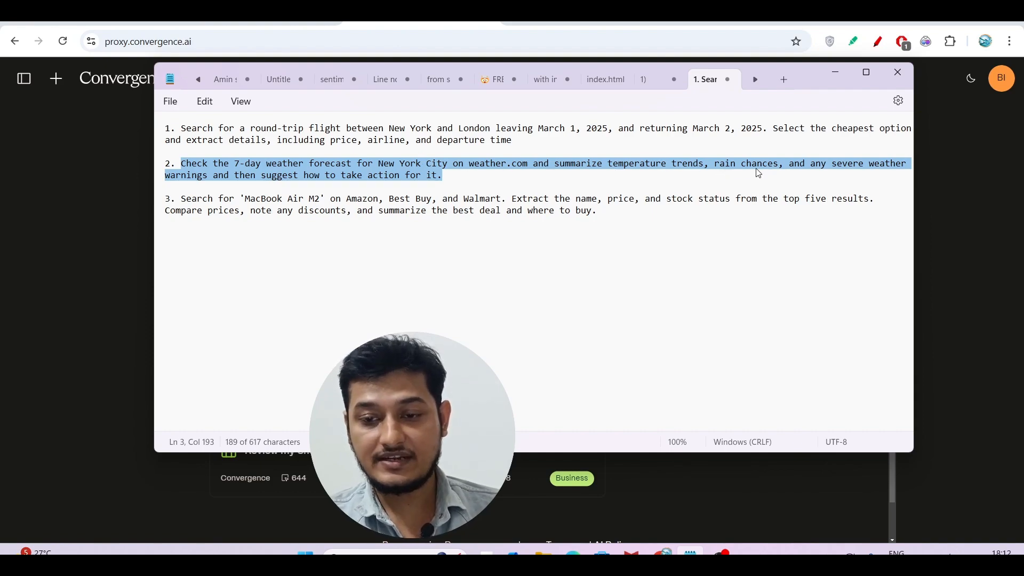
{"action": "mouse_move", "coordinate": [178, 220]}
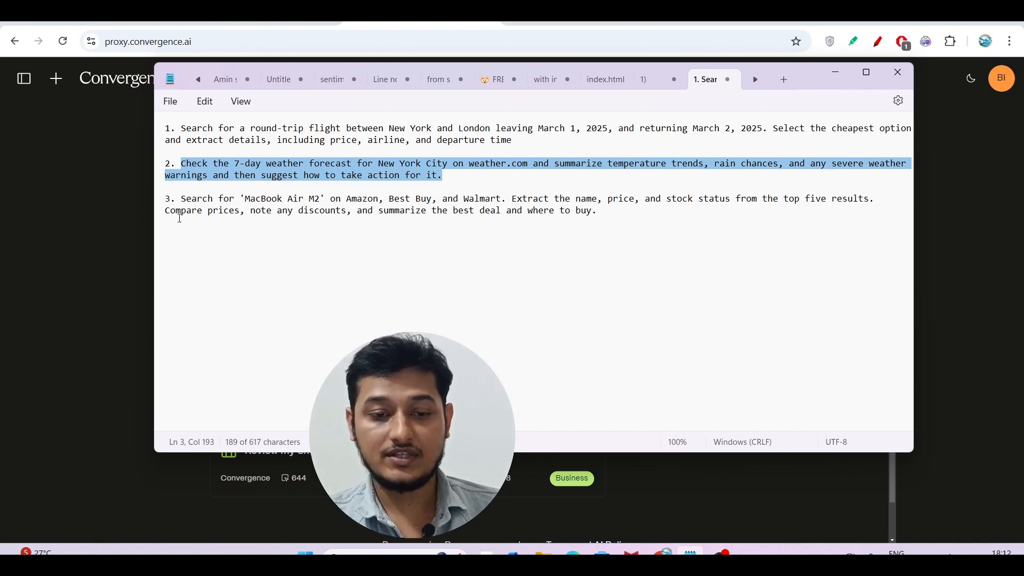
{"action": "mouse_move", "coordinate": [317, 175]}
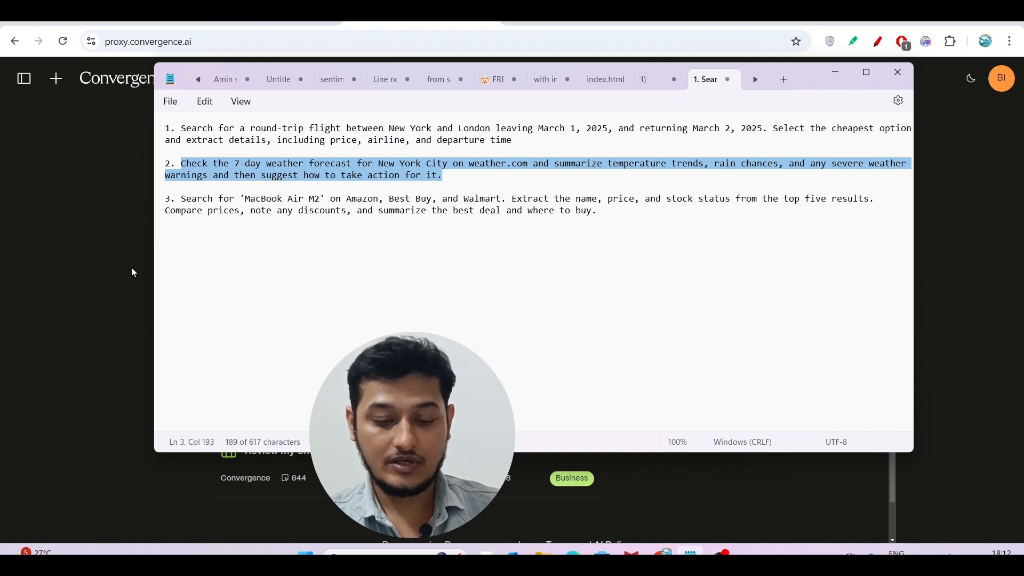
{"action": "left_click", "coordinate": [897, 72]}
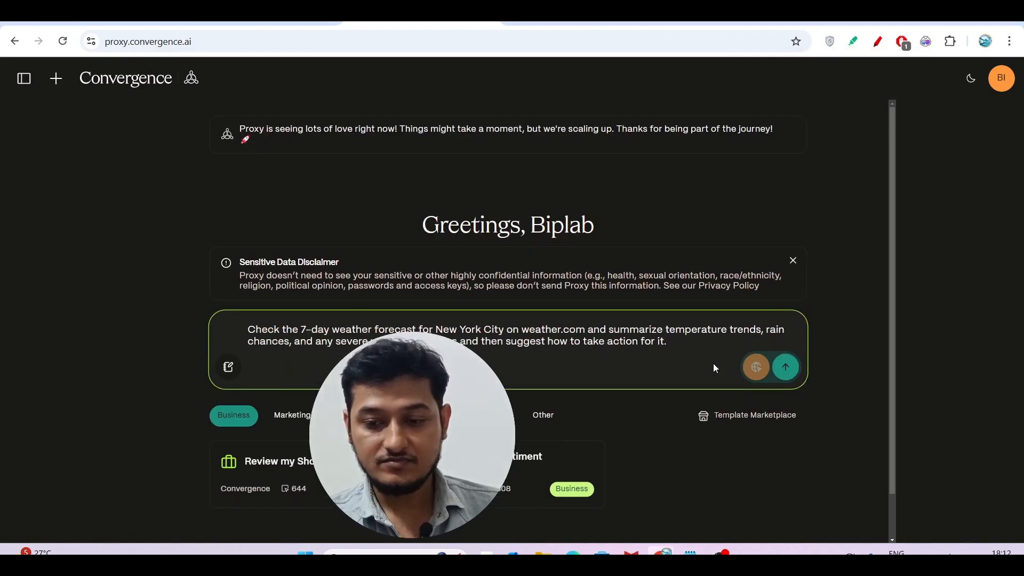
{"action": "mouse_move", "coordinate": [785, 367]}
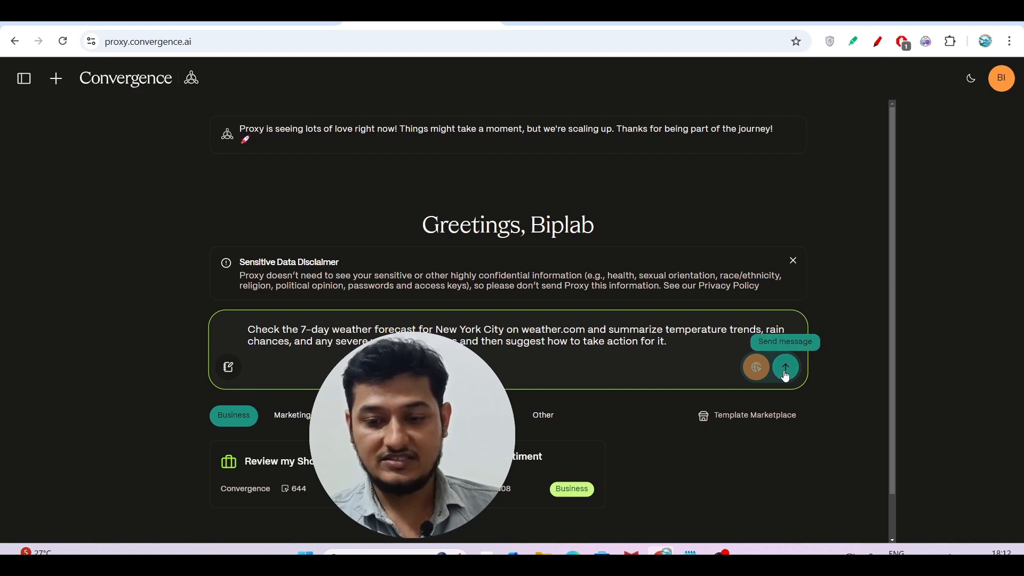
Send the New York City weather.com forecast request so Proxy begins searching for it.
{"action": "scroll", "scroll_direction": "up", "scroll_amount": 3}
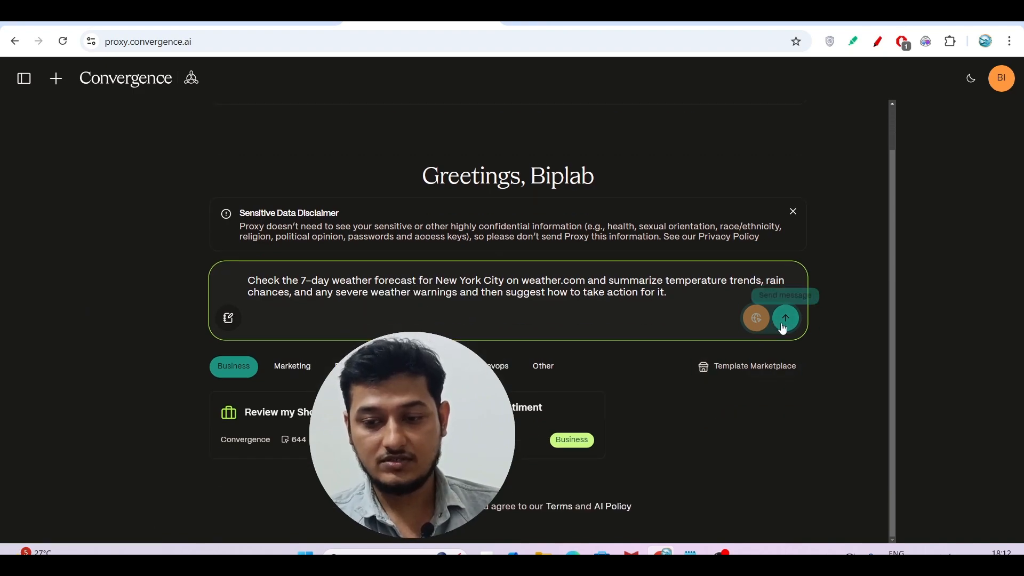
{"action": "left_click", "coordinate": [785, 318]}
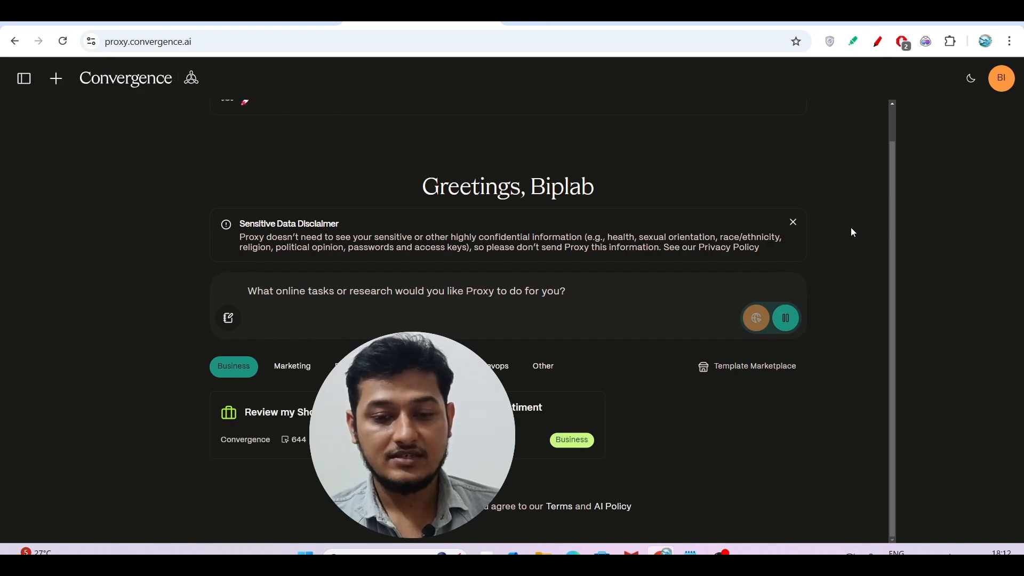
{"action": "left_click", "coordinate": [786, 318]}
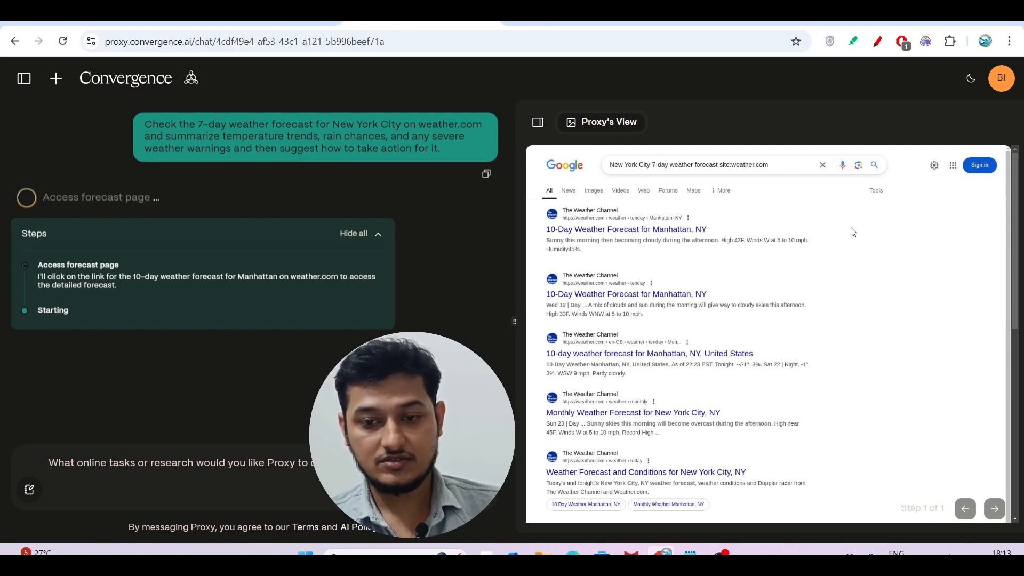
Let Proxy finish the NYC weather summary and reach the 'Task completed' card.
{"action": "left_click", "coordinate": [625, 228]}
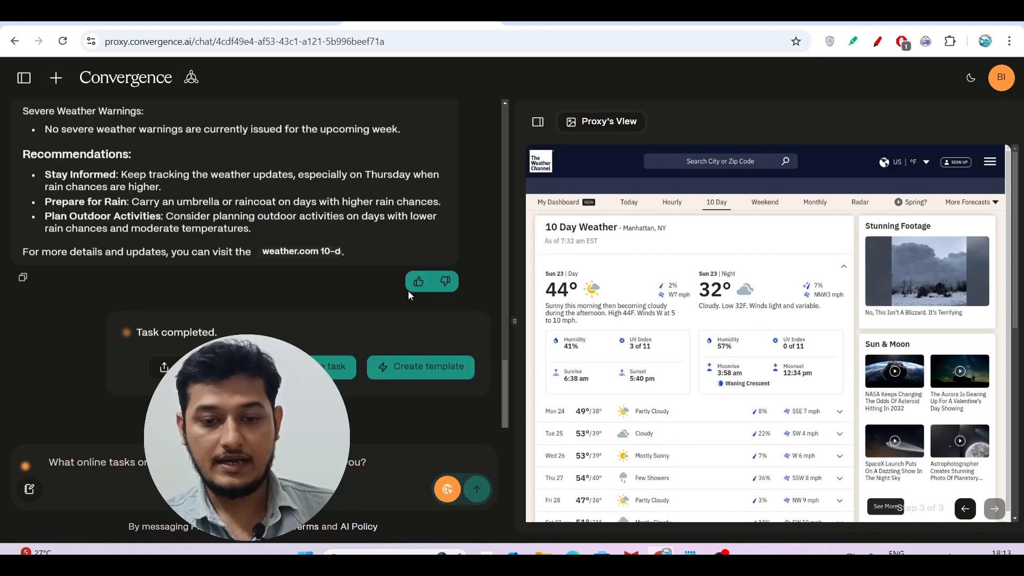
{"action": "mouse_move", "coordinate": [232, 329]}
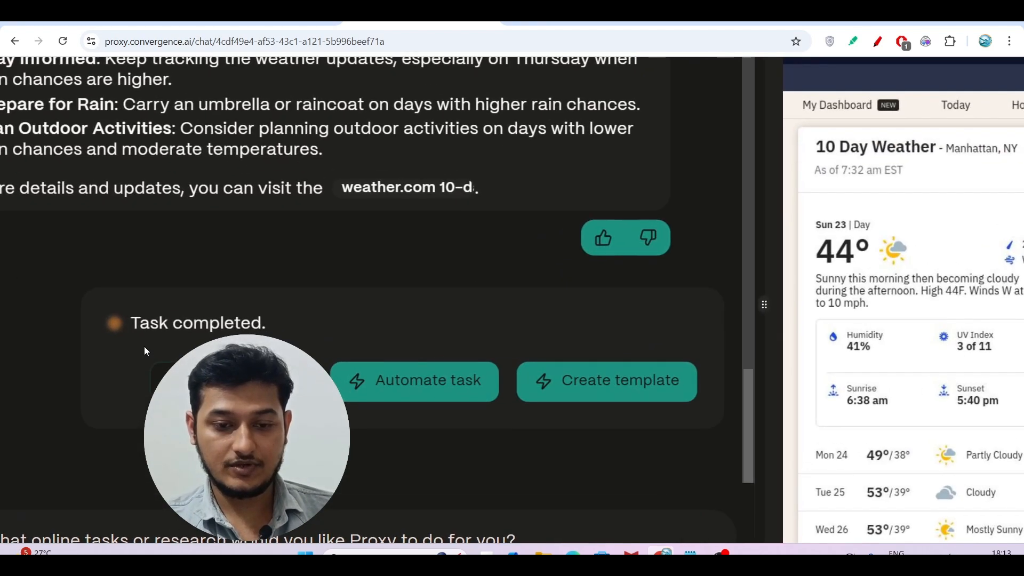
{"action": "scroll", "scroll_direction": "down", "scroll_amount": 3}
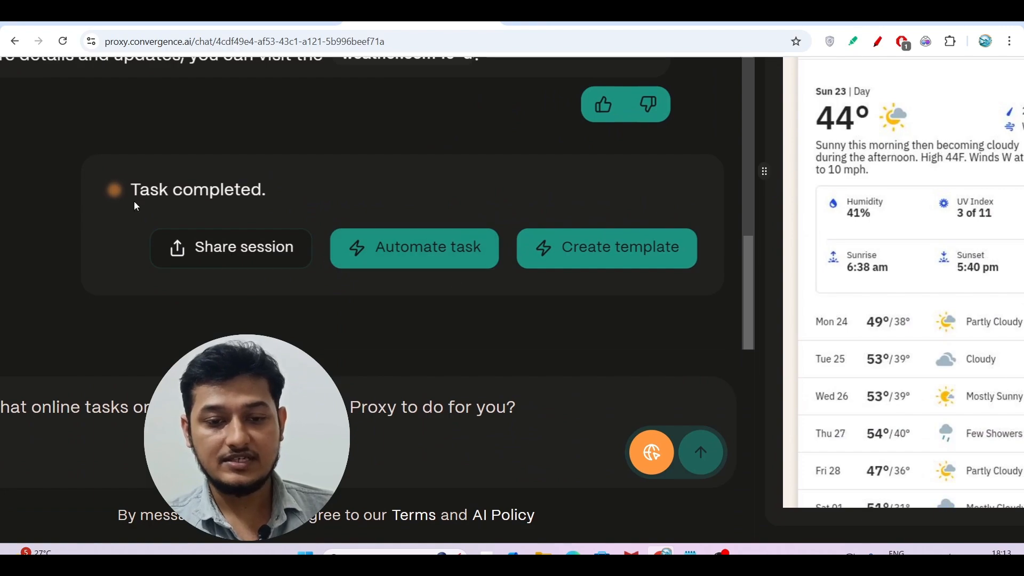
{"action": "mouse_move", "coordinate": [414, 247]}
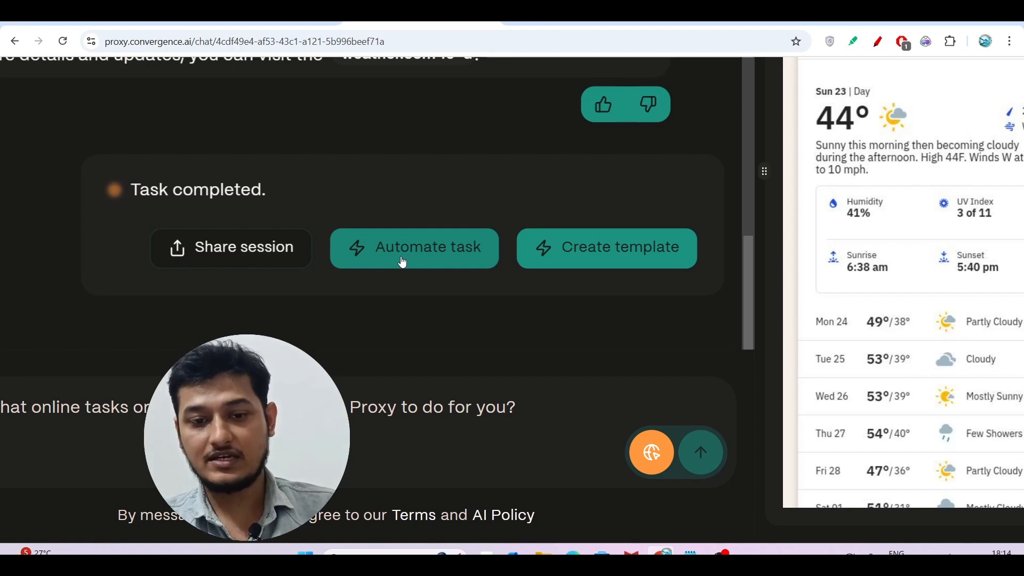
Start Automate task, step through the Welcome to Automation tour, and reach the empty Create Automation form.
{"action": "left_click", "coordinate": [414, 247]}
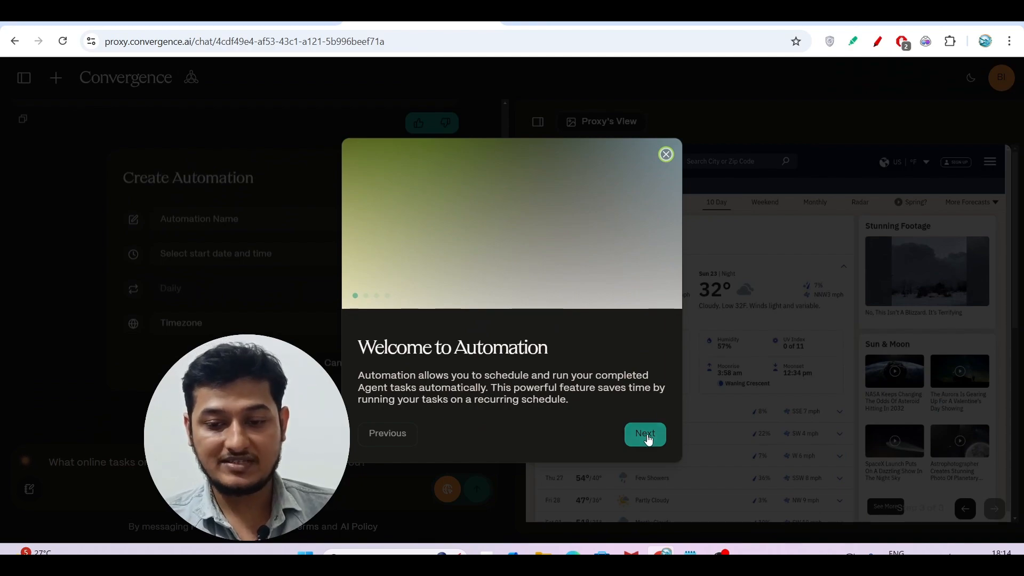
{"action": "left_click", "coordinate": [644, 433]}
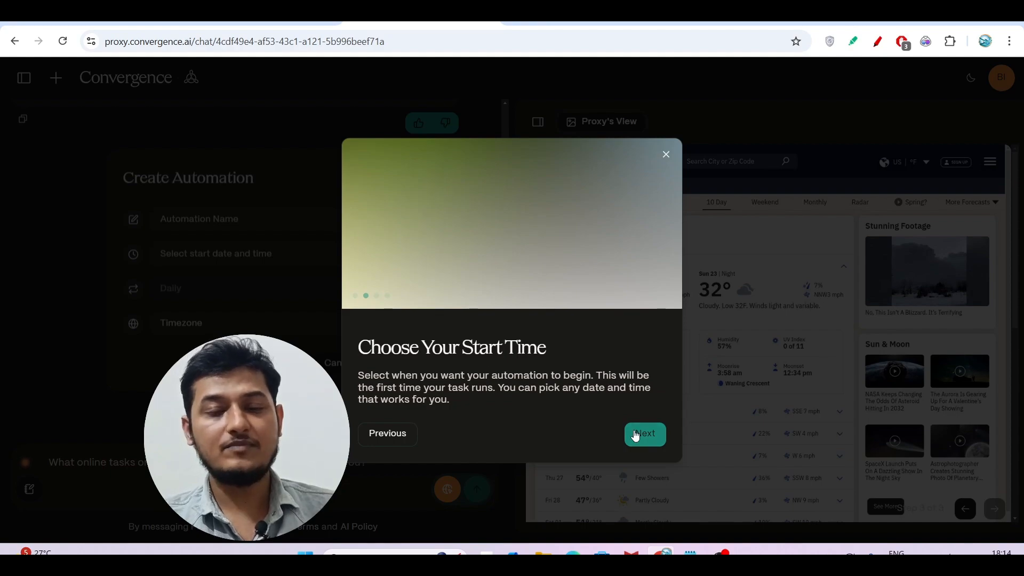
{"action": "left_click", "coordinate": [644, 433]}
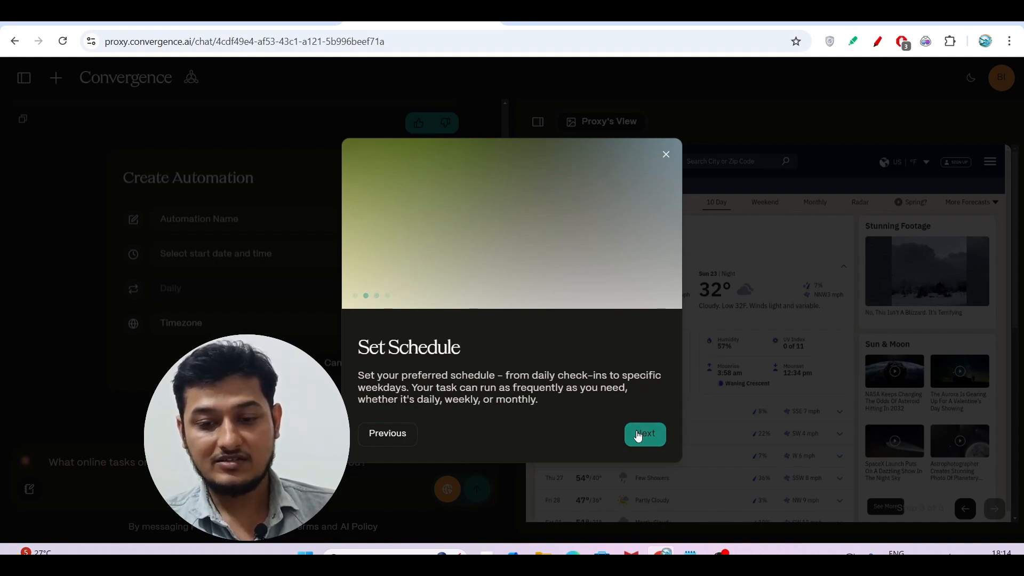
{"action": "left_click", "coordinate": [644, 433]}
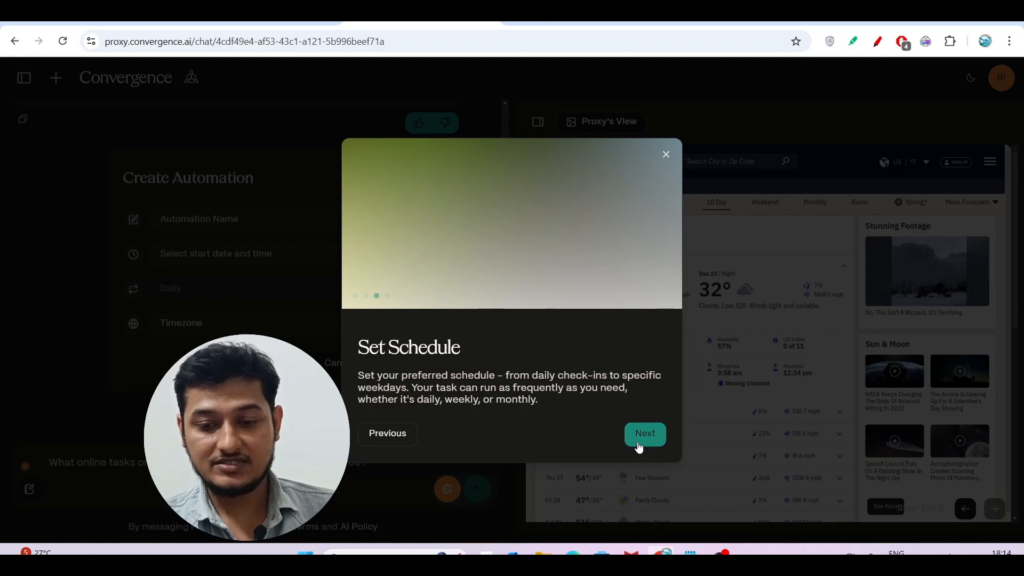
{"action": "left_click", "coordinate": [644, 433]}
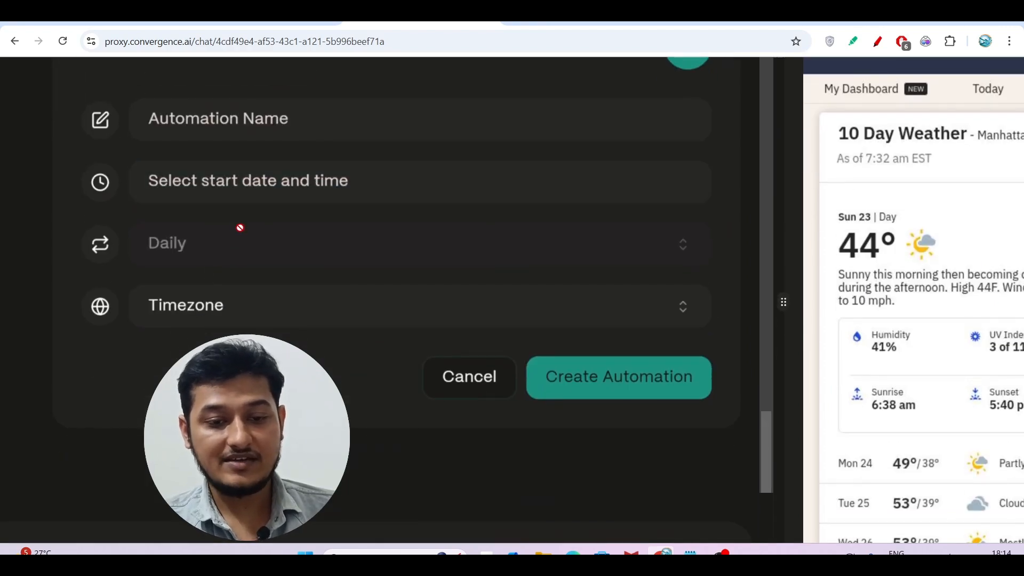
{"action": "scroll", "scroll_direction": "up", "scroll_amount": 3}
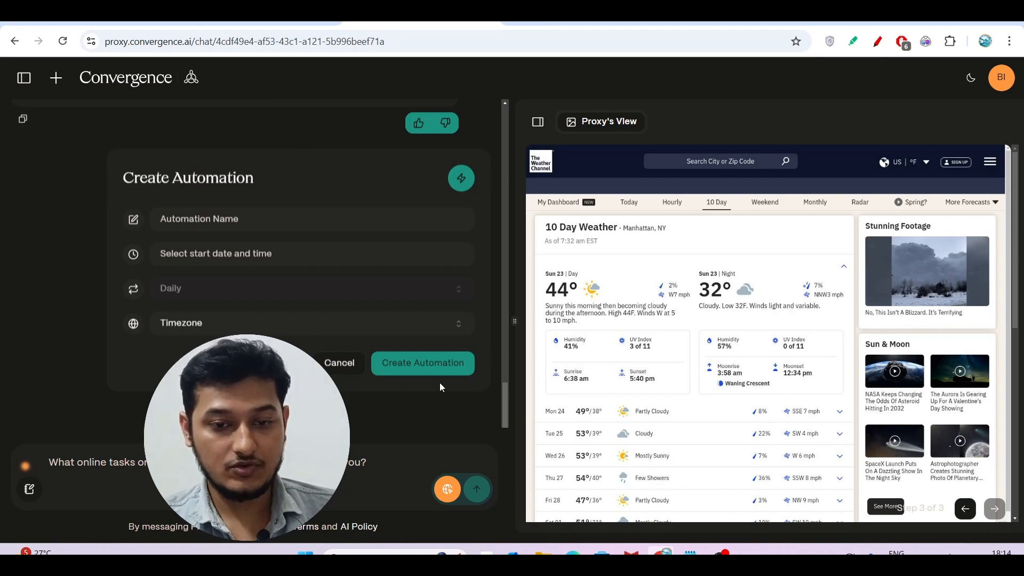
{"action": "mouse_move", "coordinate": [674, 510]}
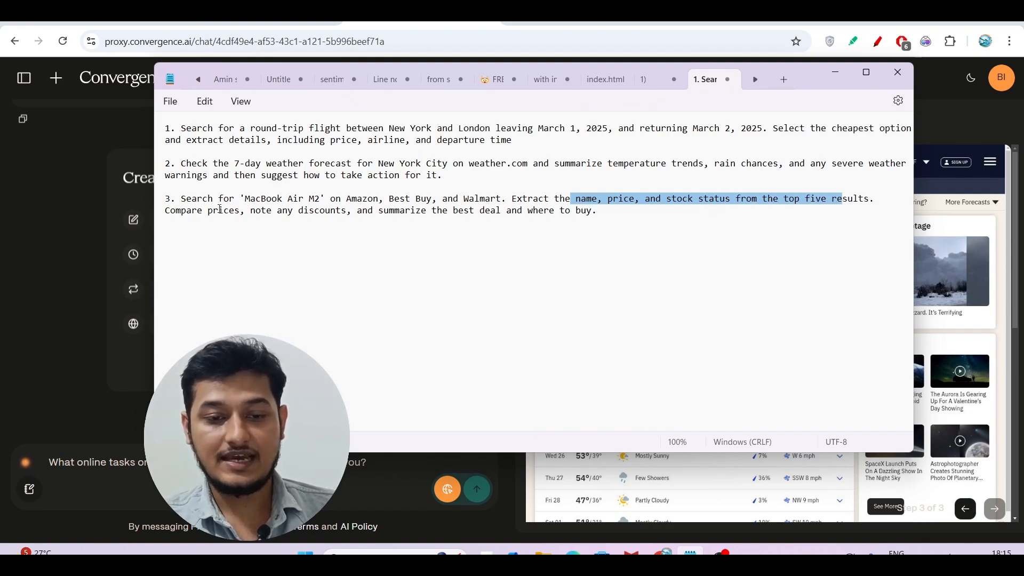
{"action": "left_click", "coordinate": [335, 212]}
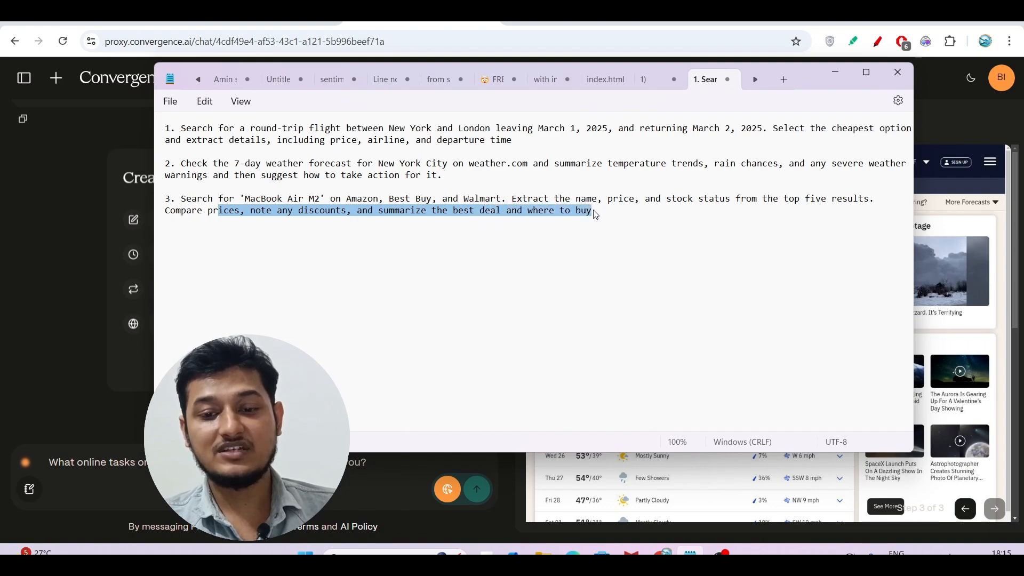
{"action": "left_click", "coordinate": [595, 210]}
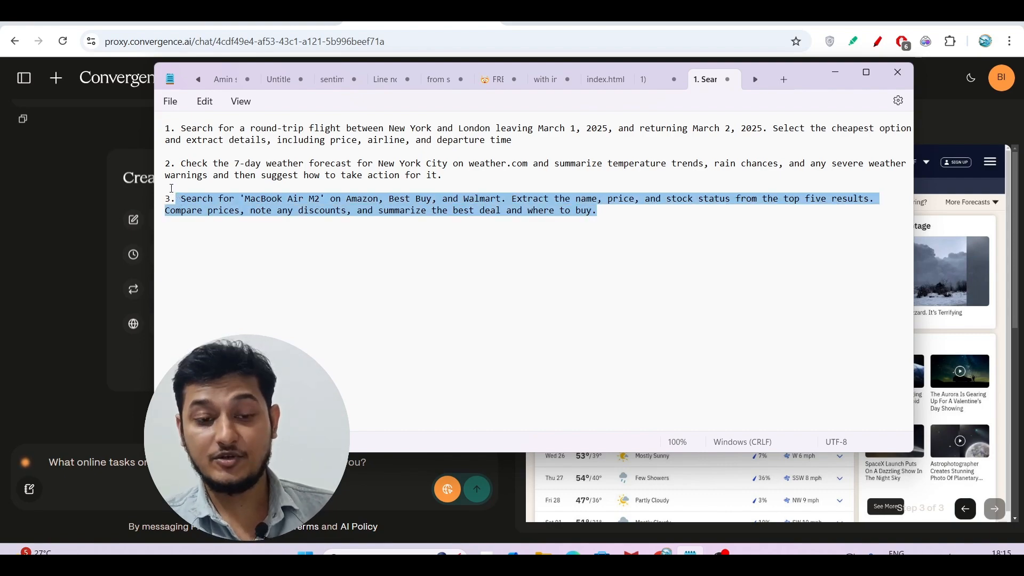
{"action": "left_click", "coordinate": [897, 72]}
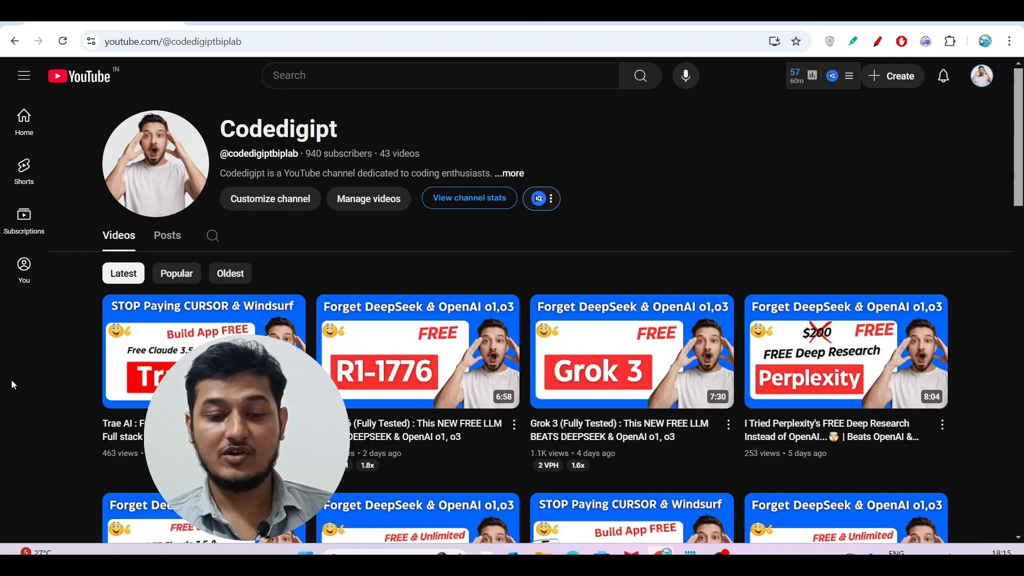
{"action": "scroll", "scroll_direction": "down", "scroll_amount": 3}
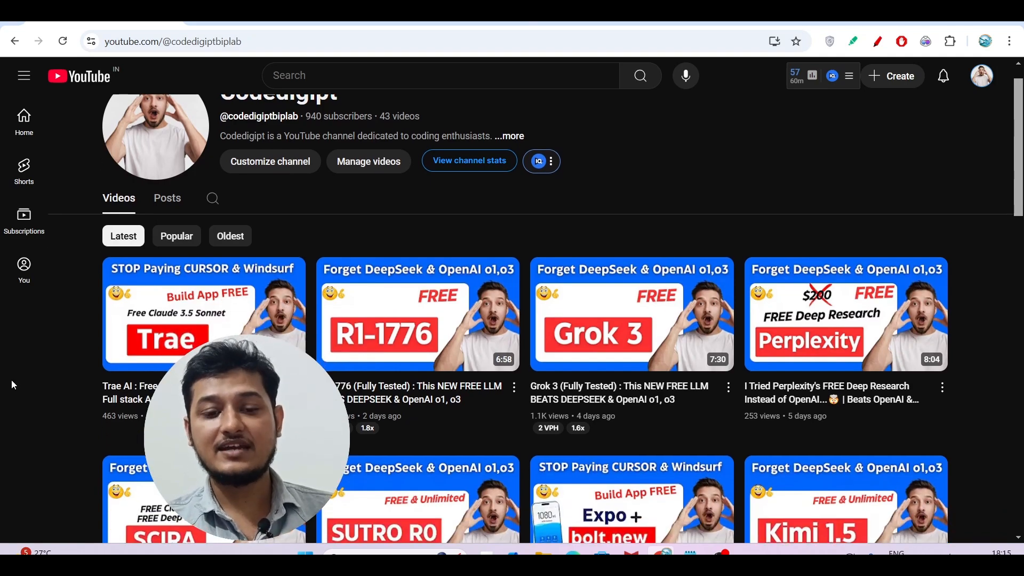
{"action": "scroll", "scroll_direction": "down", "scroll_amount": 3}
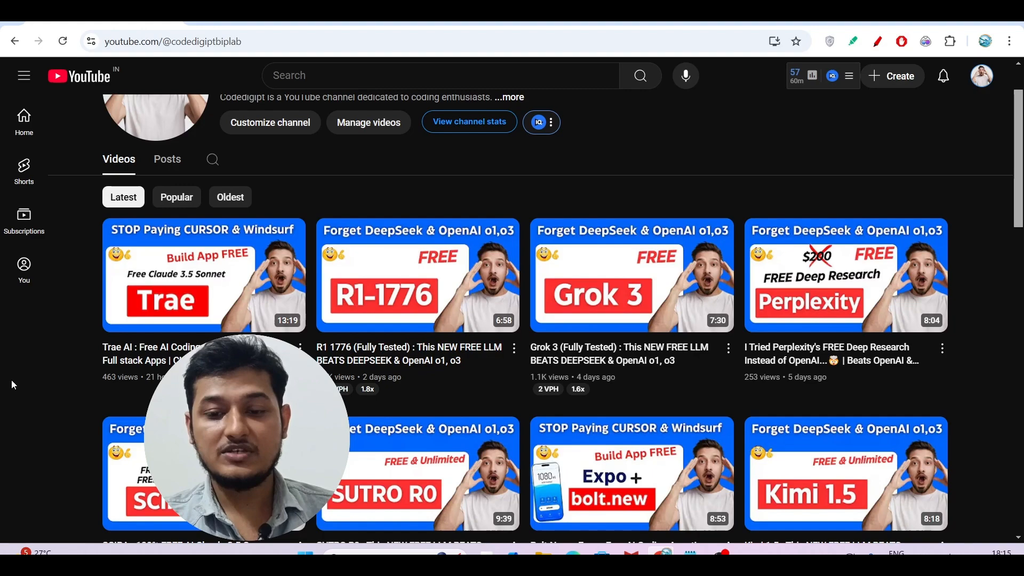